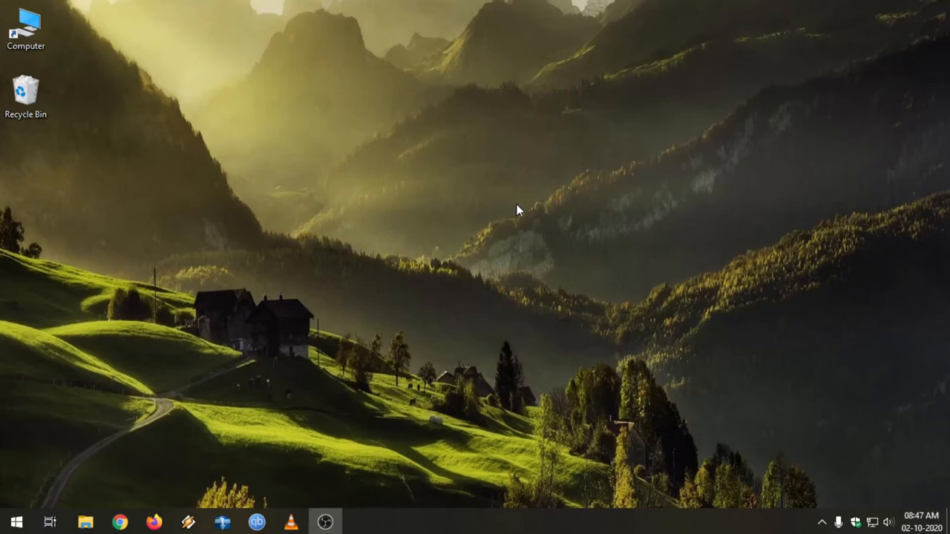
mouse_move(380, 226)
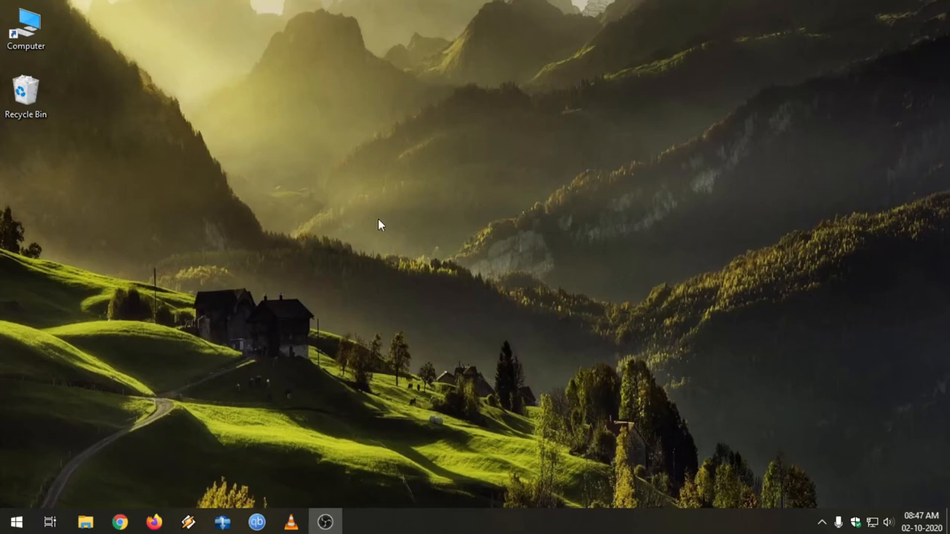
mouse_move(407, 215)
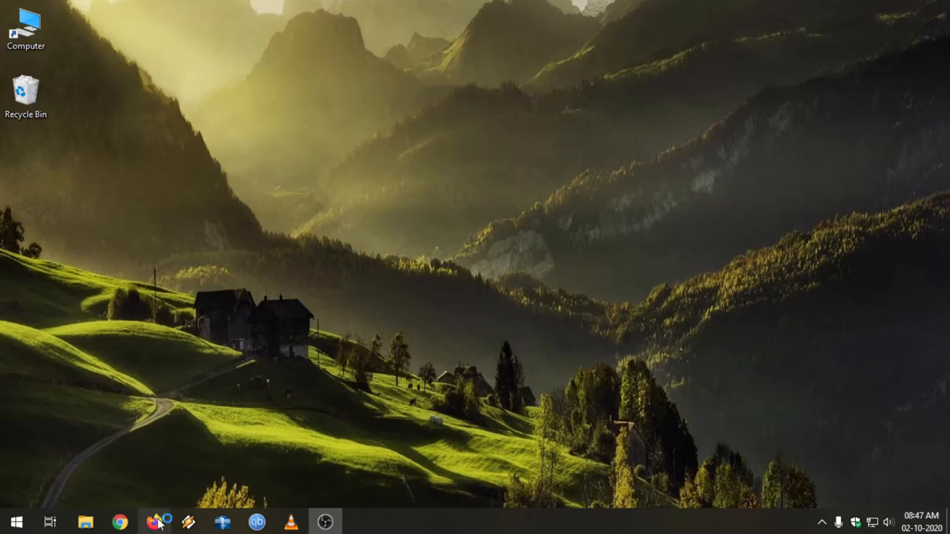
- Search Google for 'ventoy' and go to the official ventoy.net result
type("ventoy")
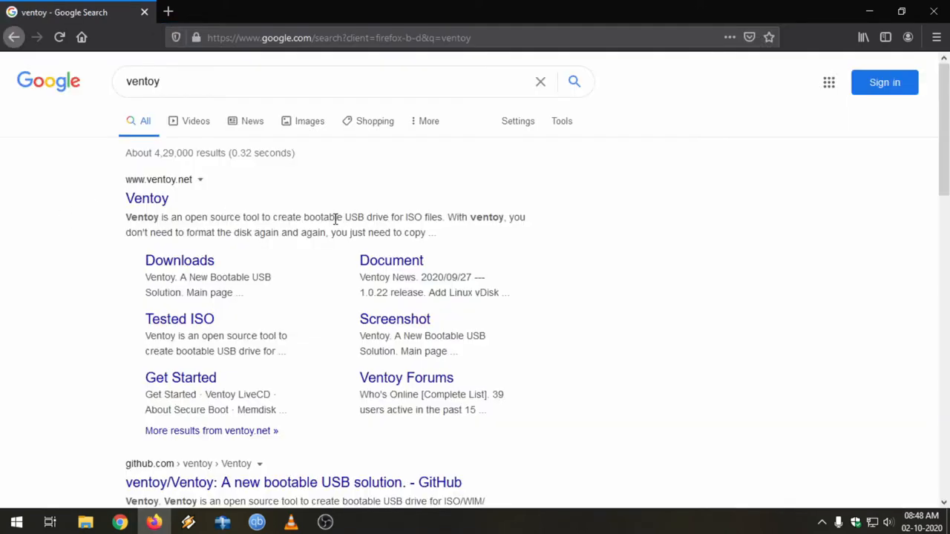
left_click(147, 199)
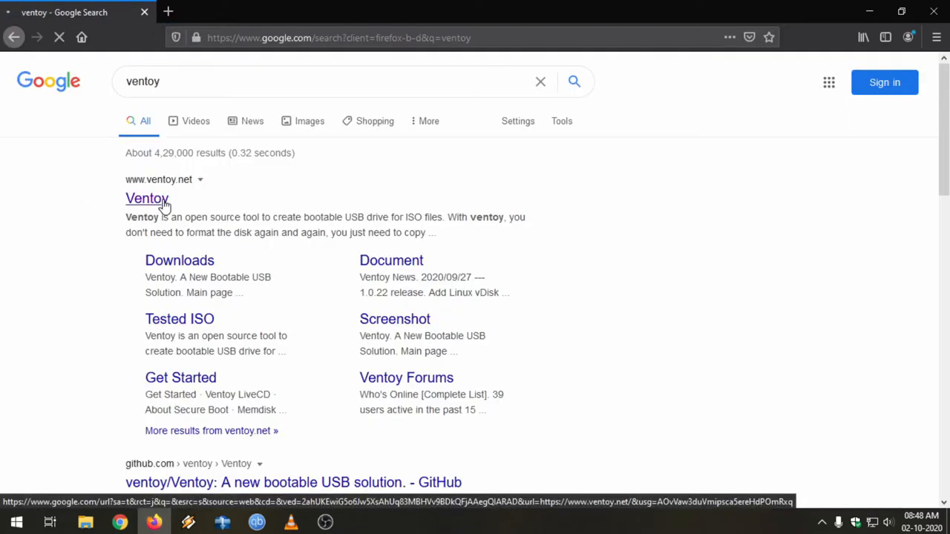
left_click(147, 199)
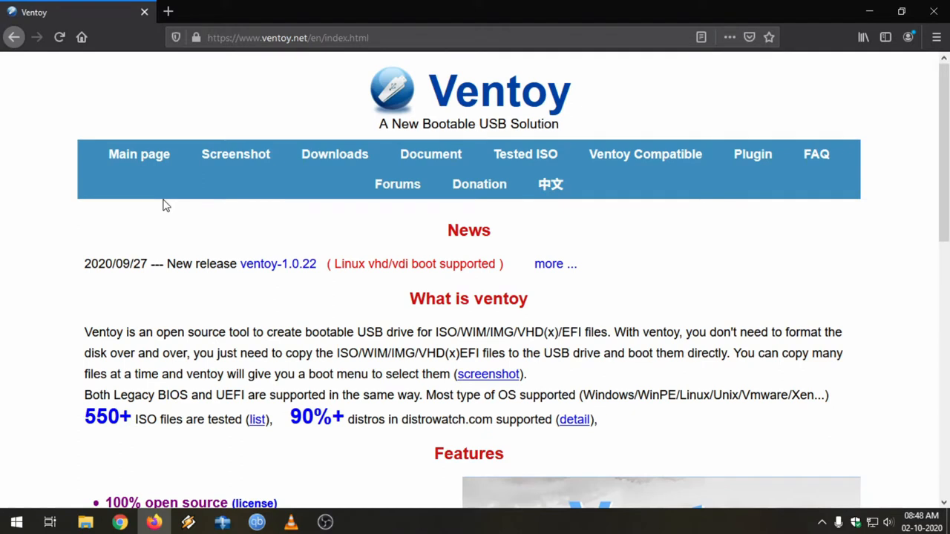
- Read through the Ventoy homepage description, news and features
left_click_drag(84, 333, 187, 332)
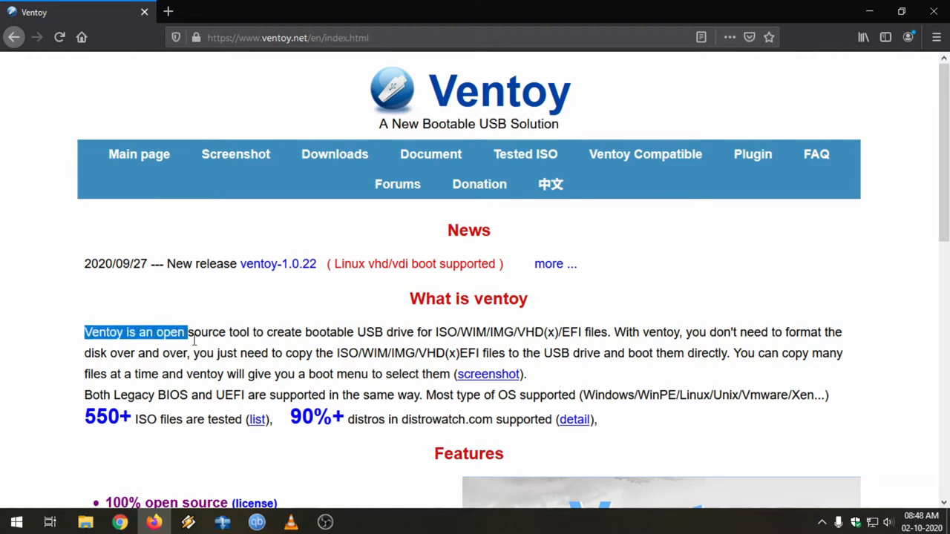
left_click(350, 342)
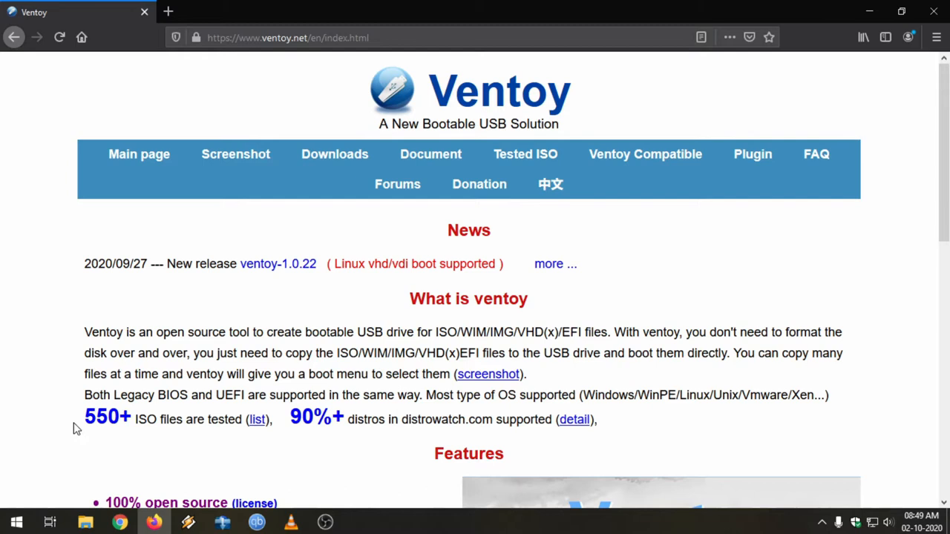
mouse_move(152, 424)
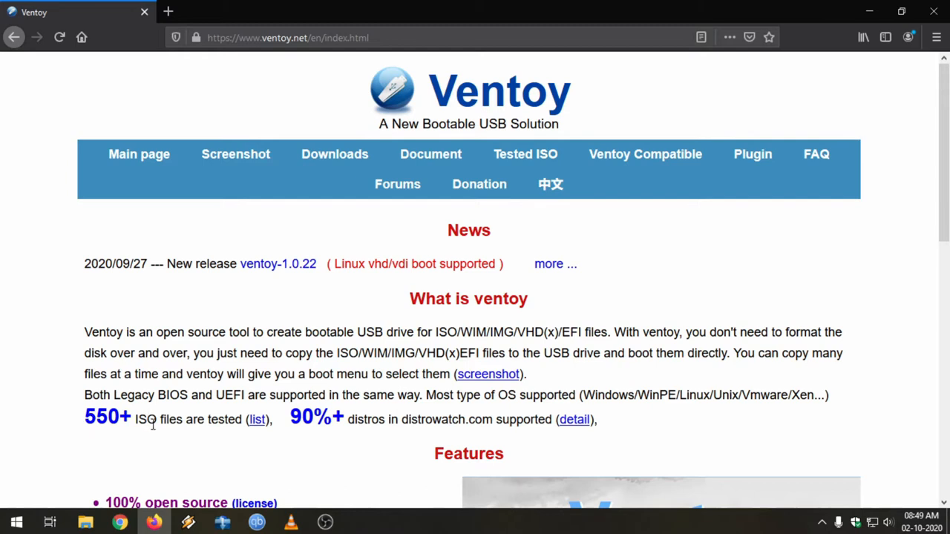
mouse_move(364, 445)
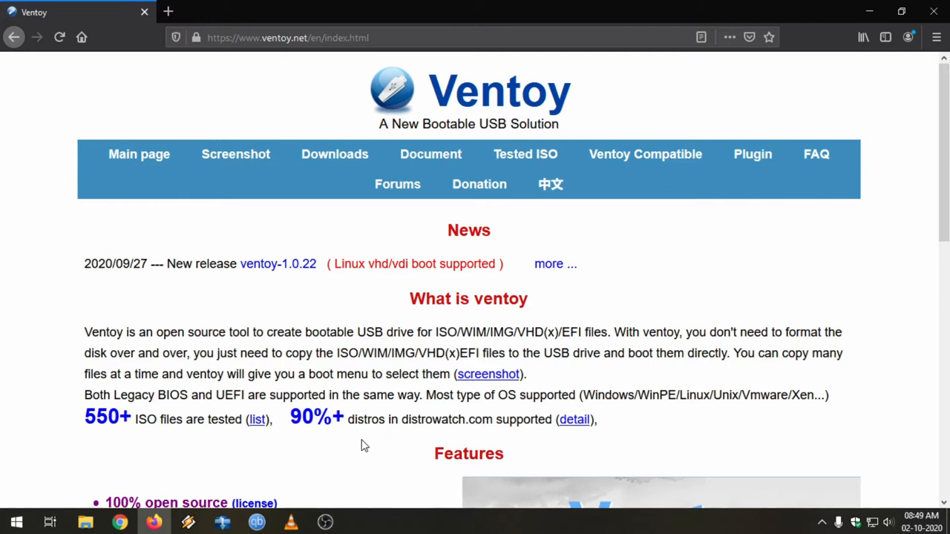
mouse_move(353, 329)
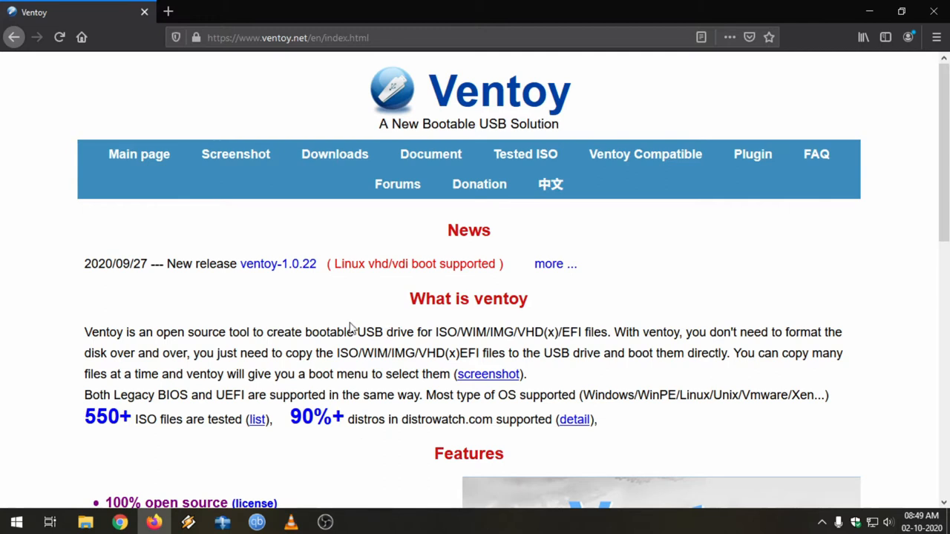
mouse_move(399, 326)
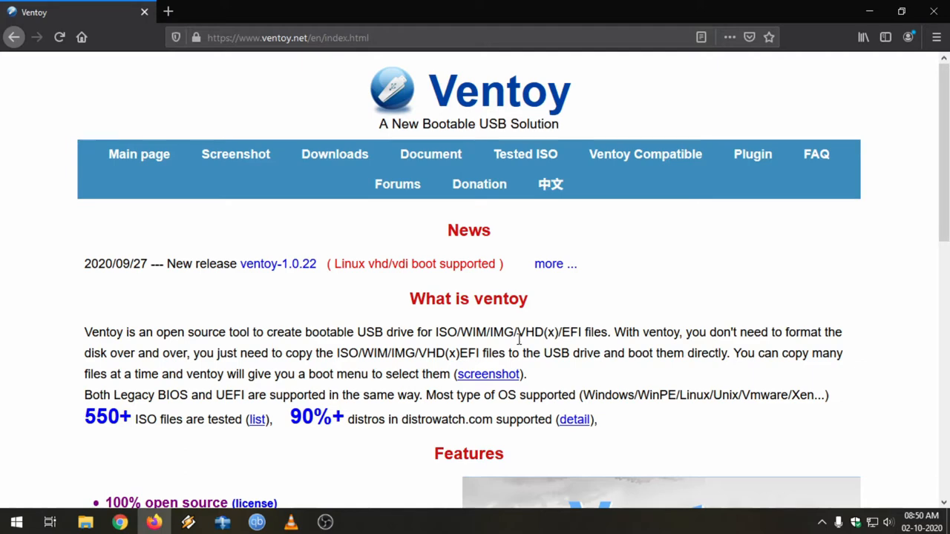
scroll("down", 3)
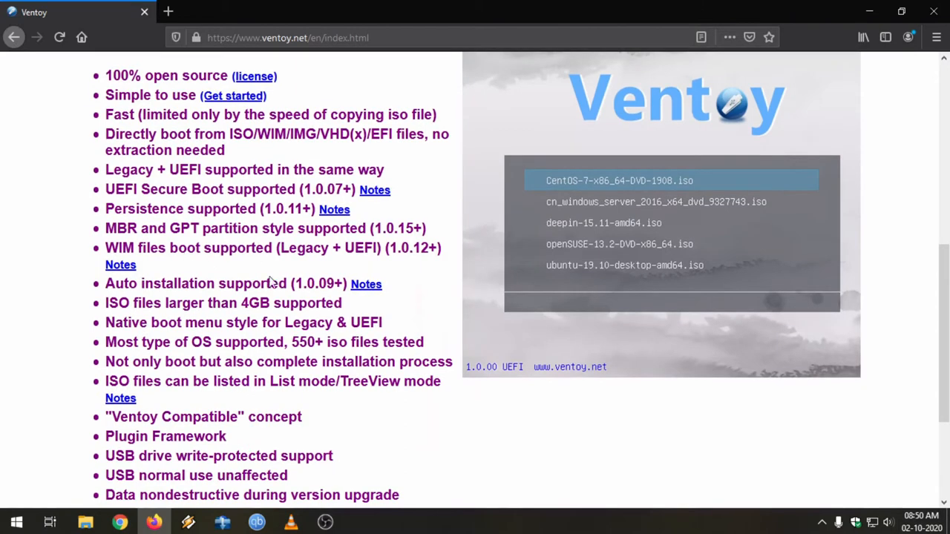
mouse_move(272, 143)
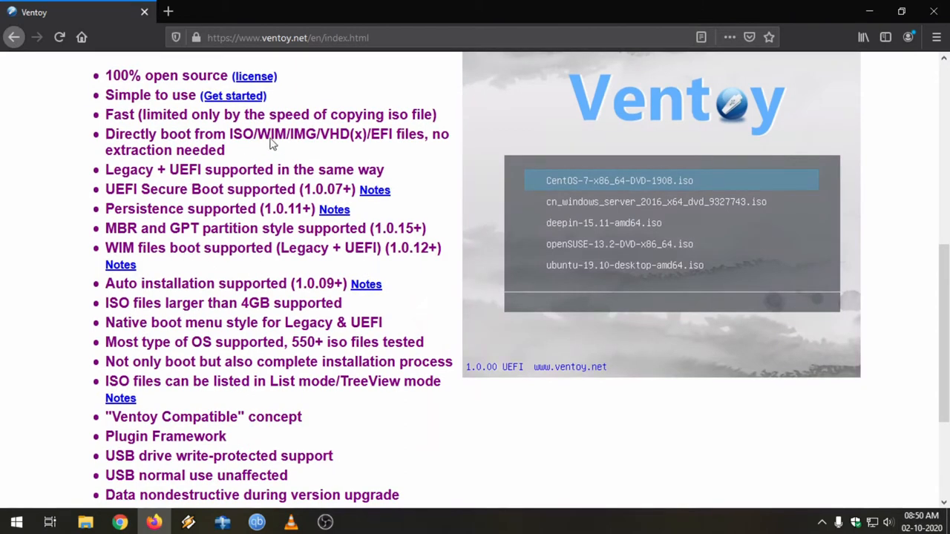
mouse_move(422, 336)
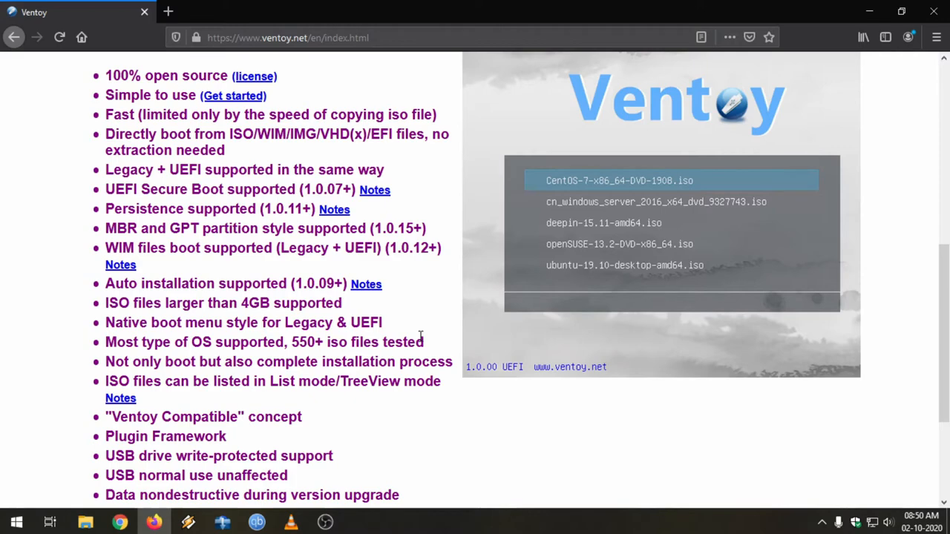
scroll("up", 3)
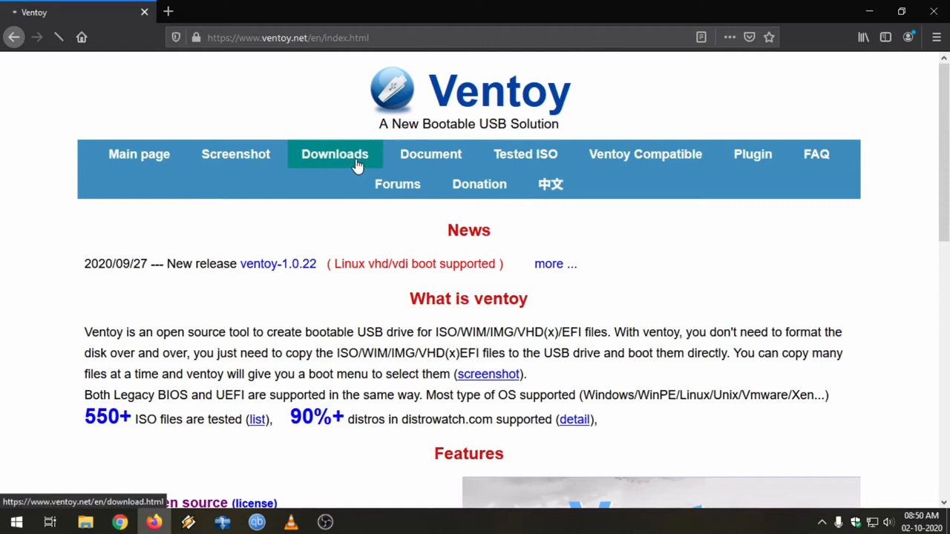
- From Downloads, get ventoy-1.0.22-windows.zip off the GitHub releases page and open it with WinRAR
left_click(335, 153)
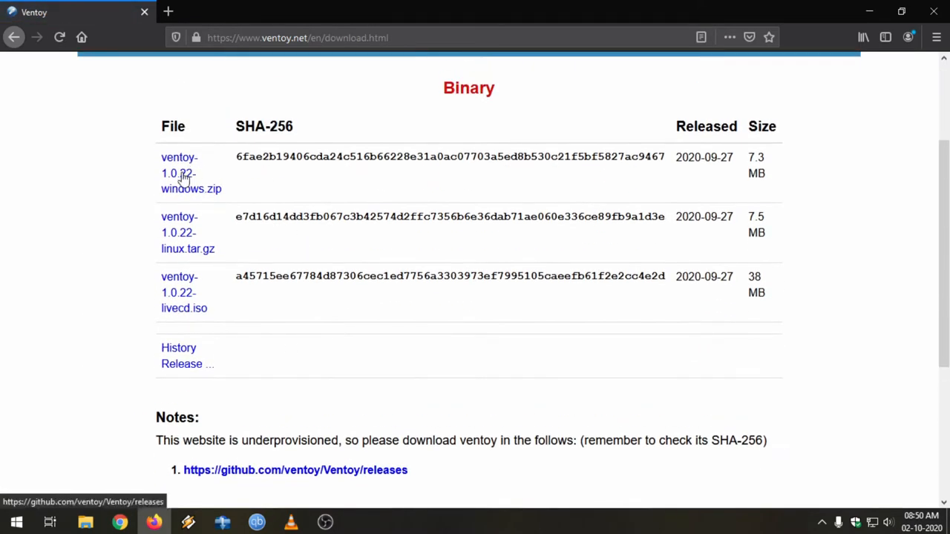
left_click(295, 469)
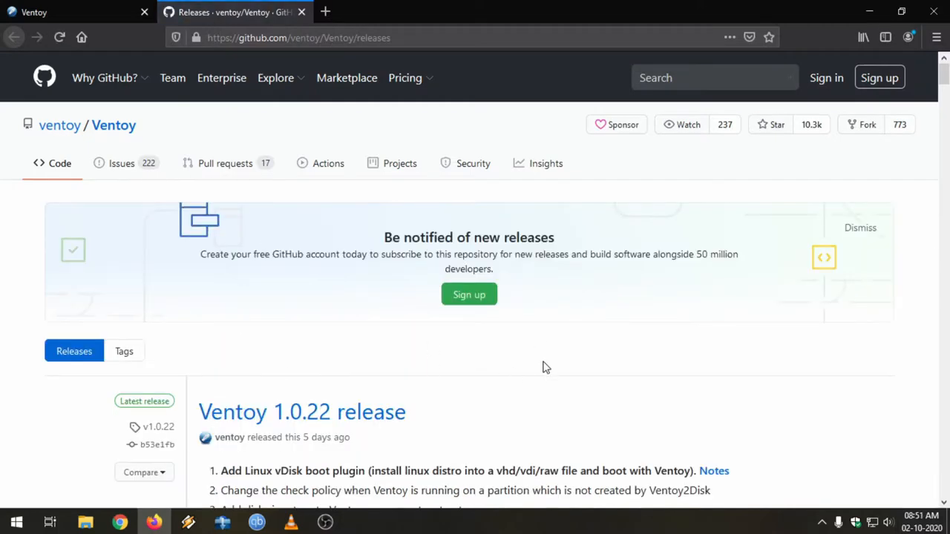
scroll("down", 3)
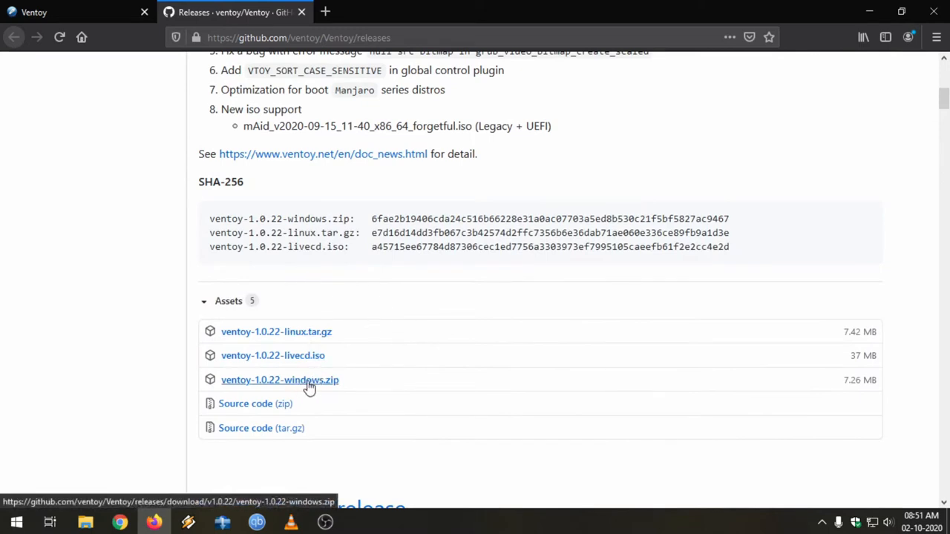
left_click(279, 380)
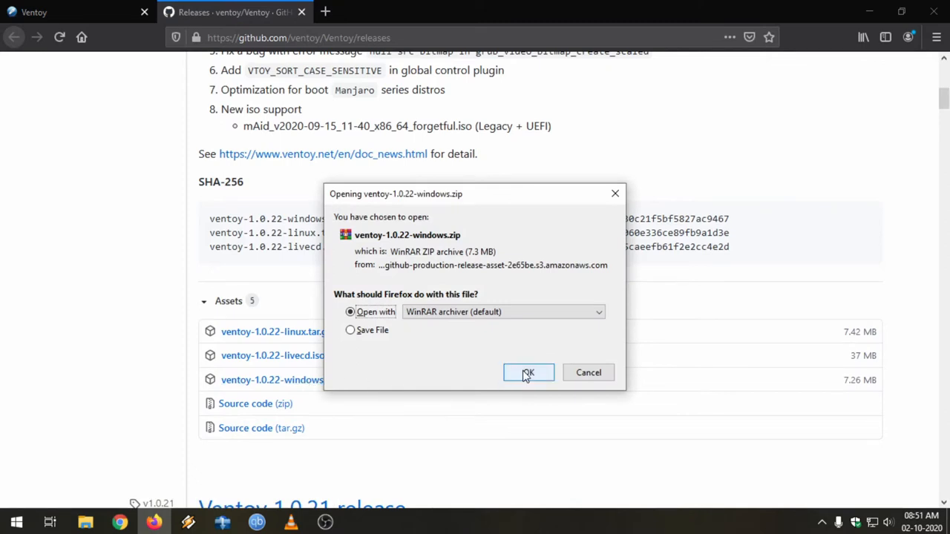
left_click(528, 372)
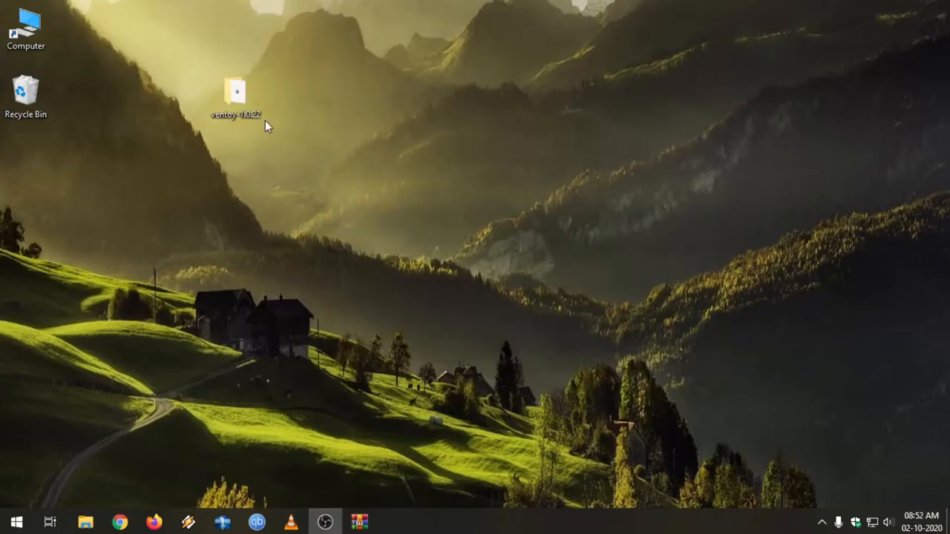
- Browse into the extracted ventoy-1.0.22 folder and locate Ventoy2Disk.exe and the SDHC (K:) card
double_click(234, 89)
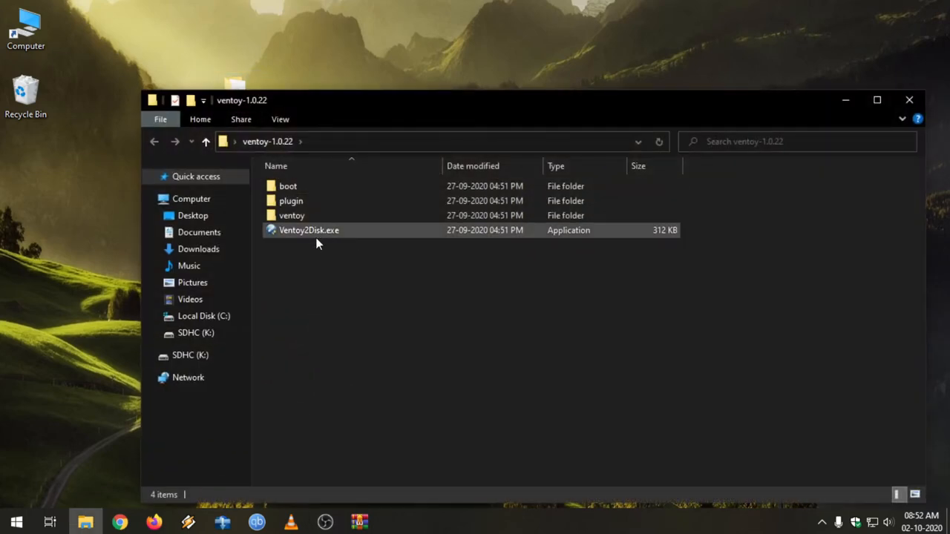
mouse_move(332, 243)
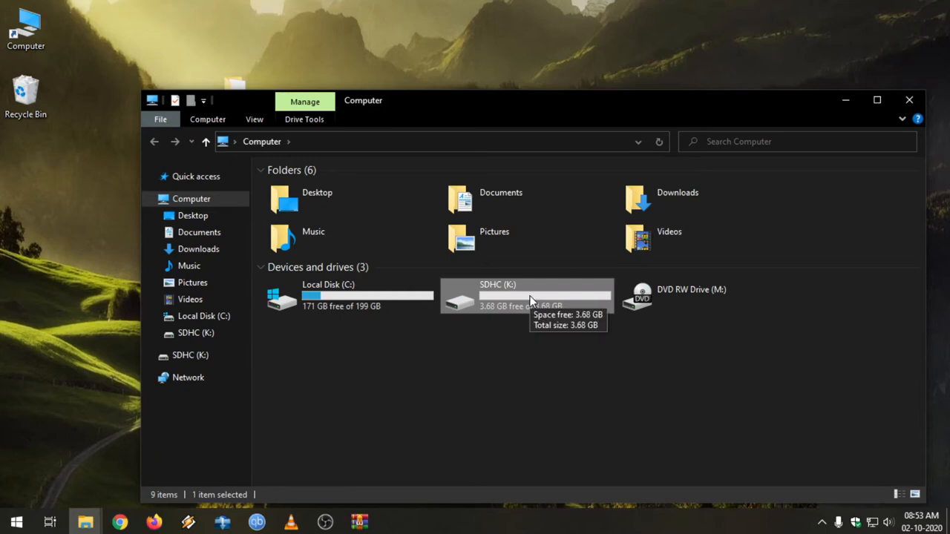
left_click(828, 361)
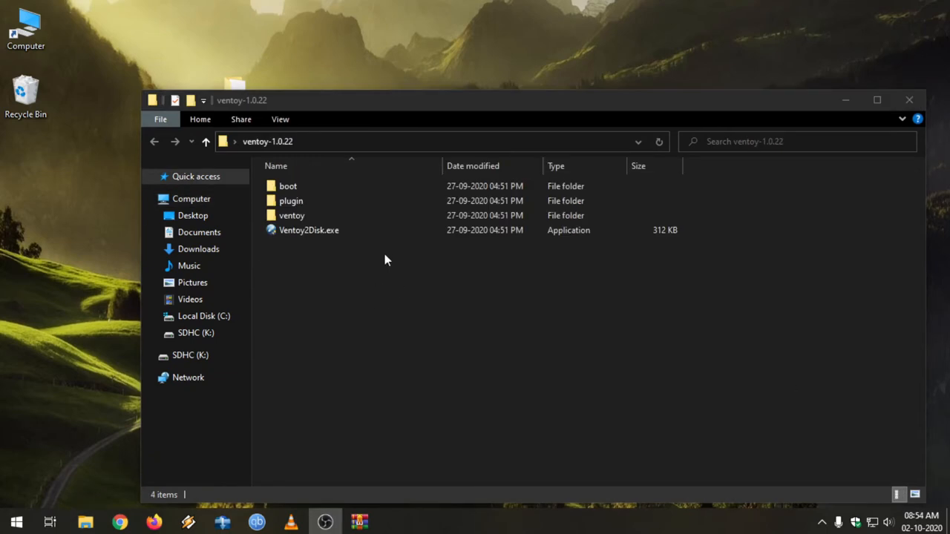
left_click(308, 230)
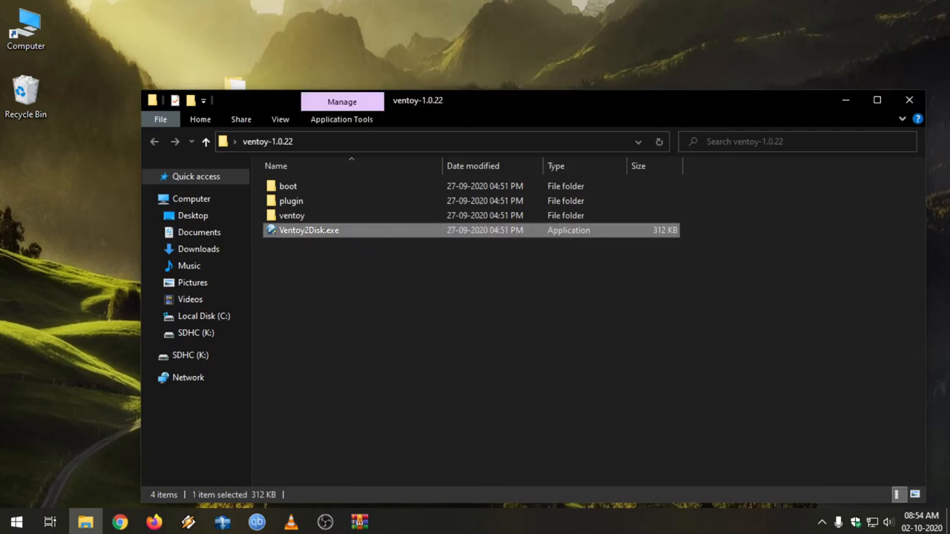
- Run Ventoy2Disk and install Ventoy onto the 4GB Multiple Flash Reader, confirming the format twice
double_click(309, 230)
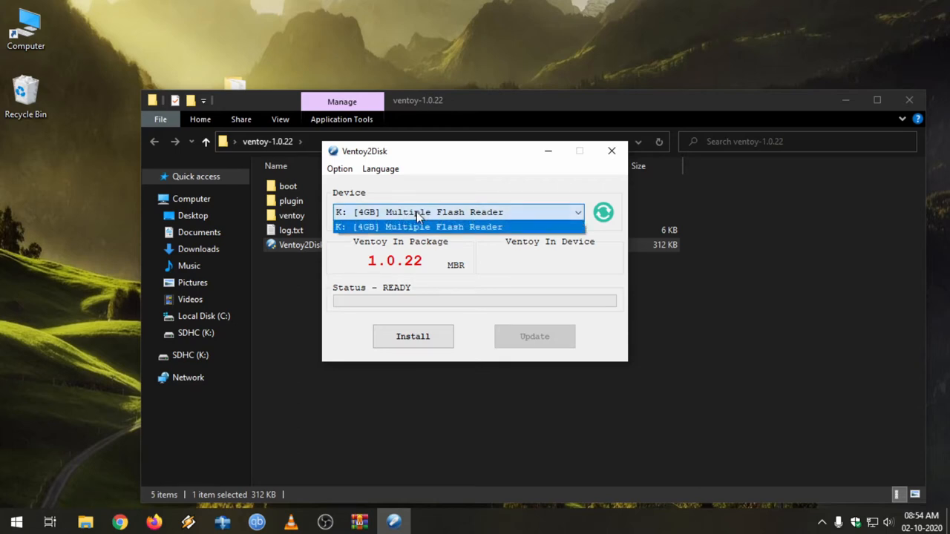
mouse_move(458, 230)
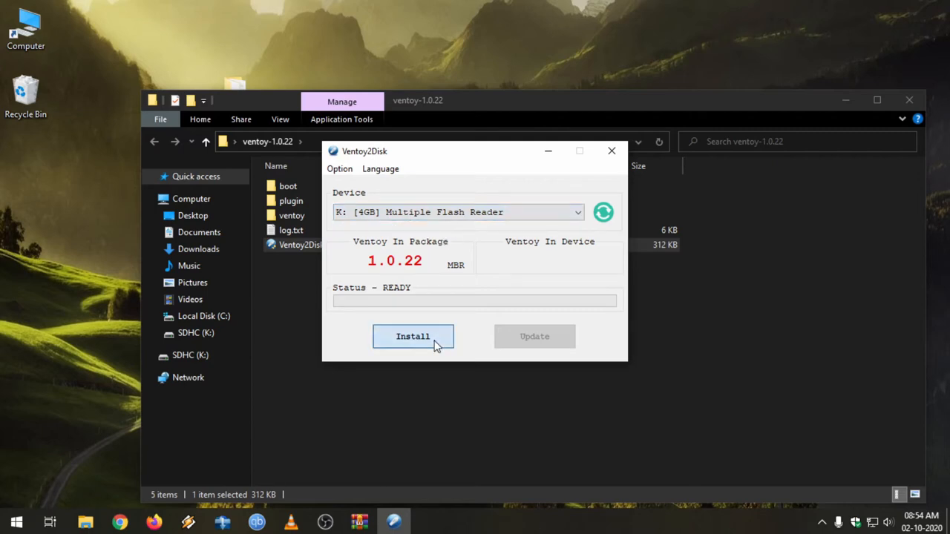
left_click(413, 335)
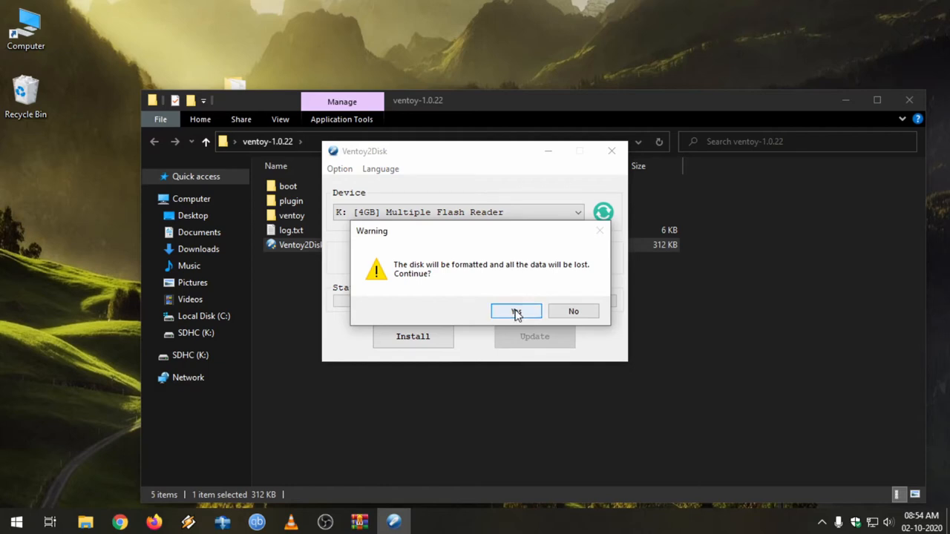
left_click(516, 311)
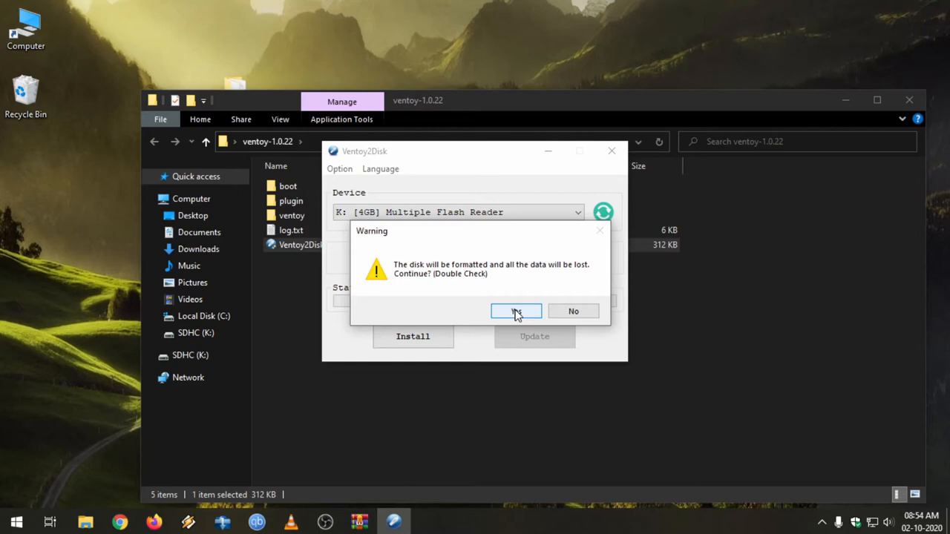
left_click(516, 312)
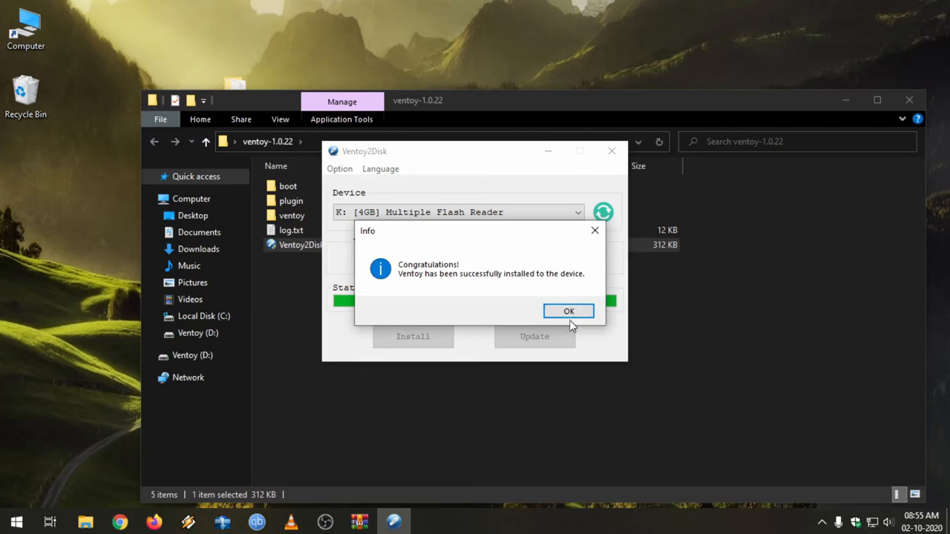
left_click(569, 312)
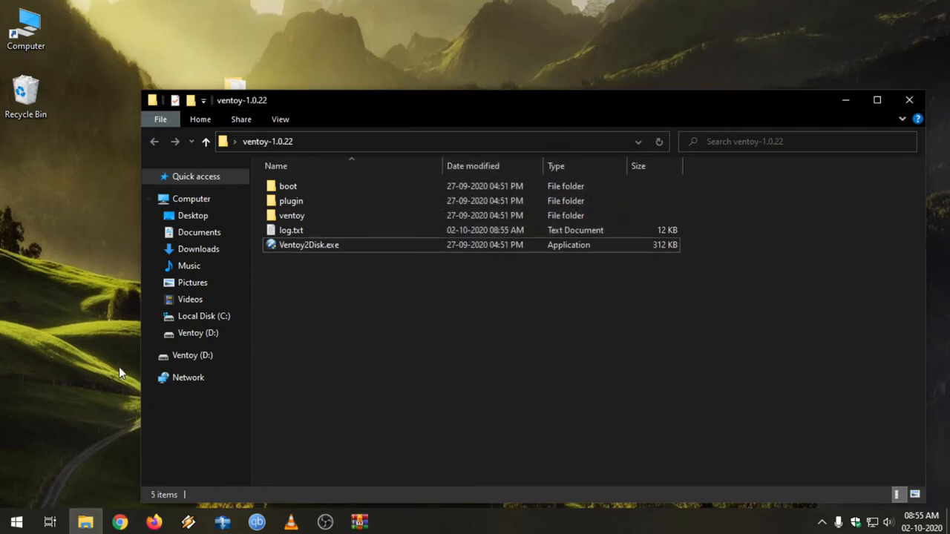
- In Ventoy2Disk's Option menu, switch Partition Style from MBR to GPT
double_click(309, 243)
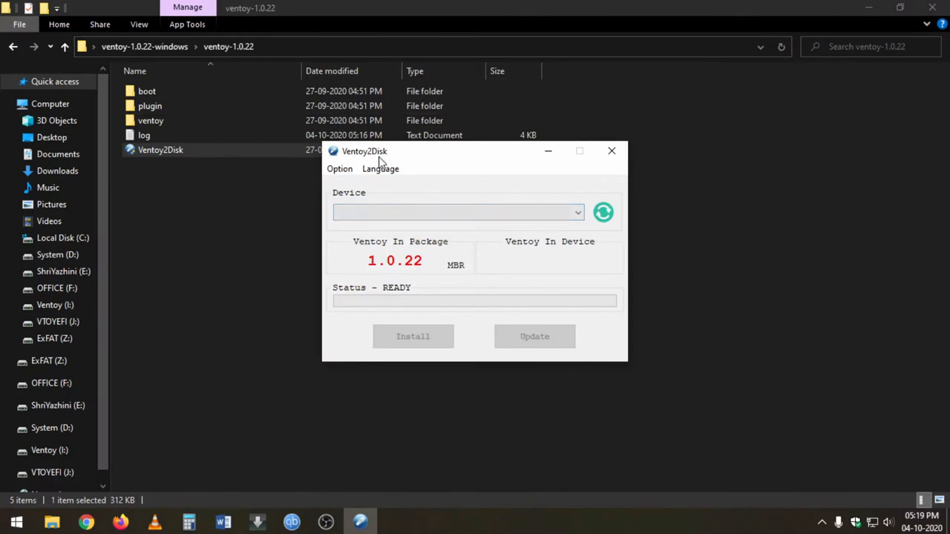
left_click(339, 169)
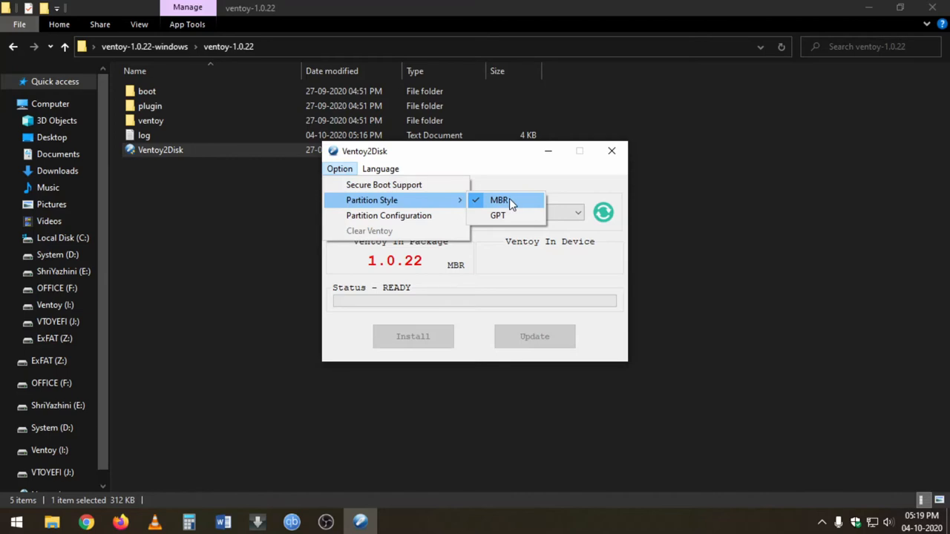
mouse_move(499, 215)
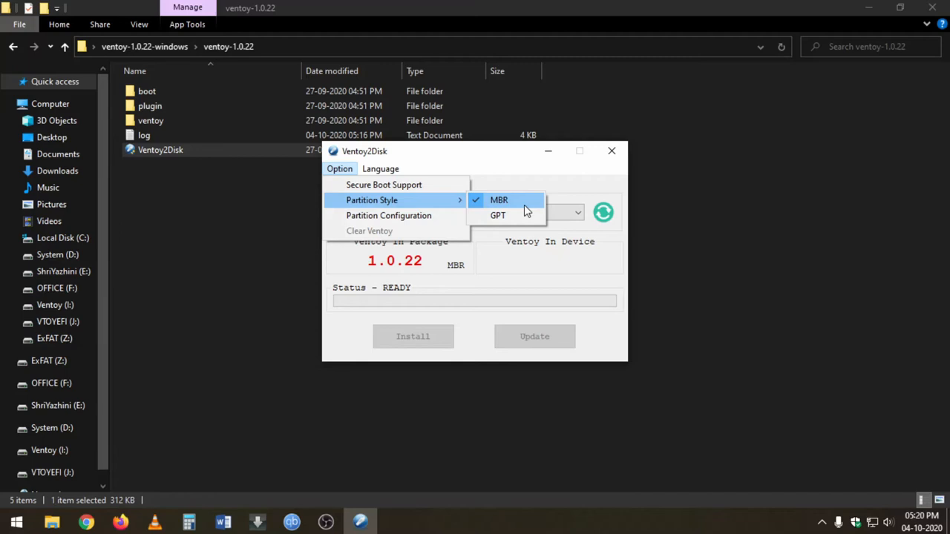
mouse_move(499, 215)
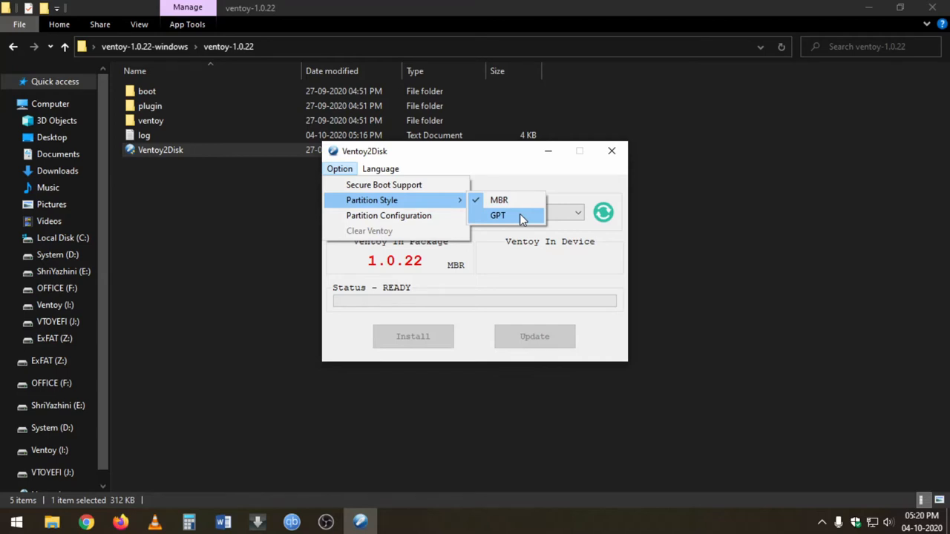
mouse_move(508, 199)
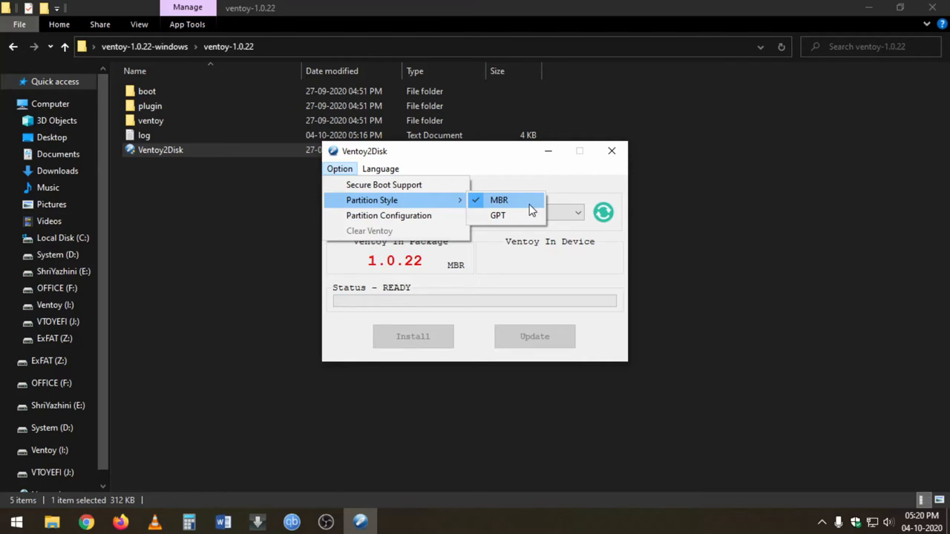
mouse_move(523, 211)
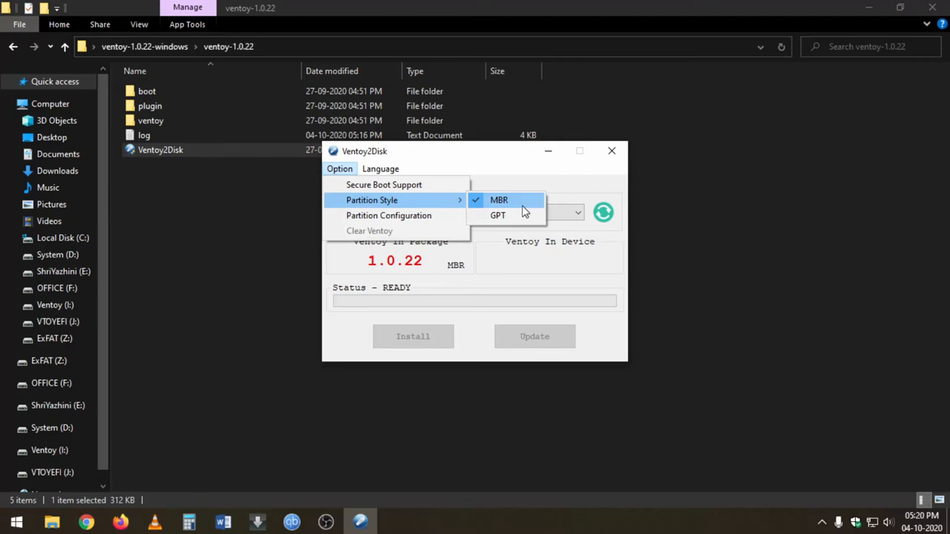
mouse_move(499, 215)
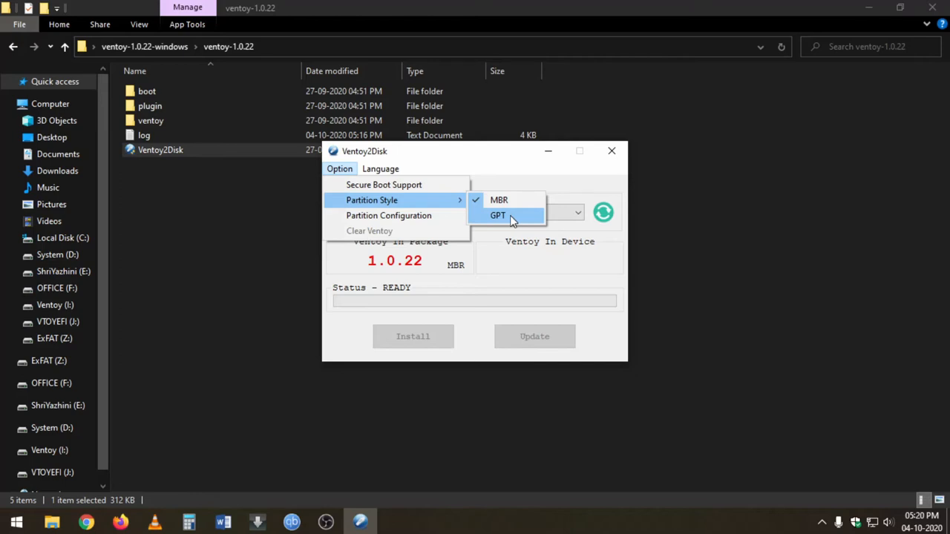
left_click(499, 215)
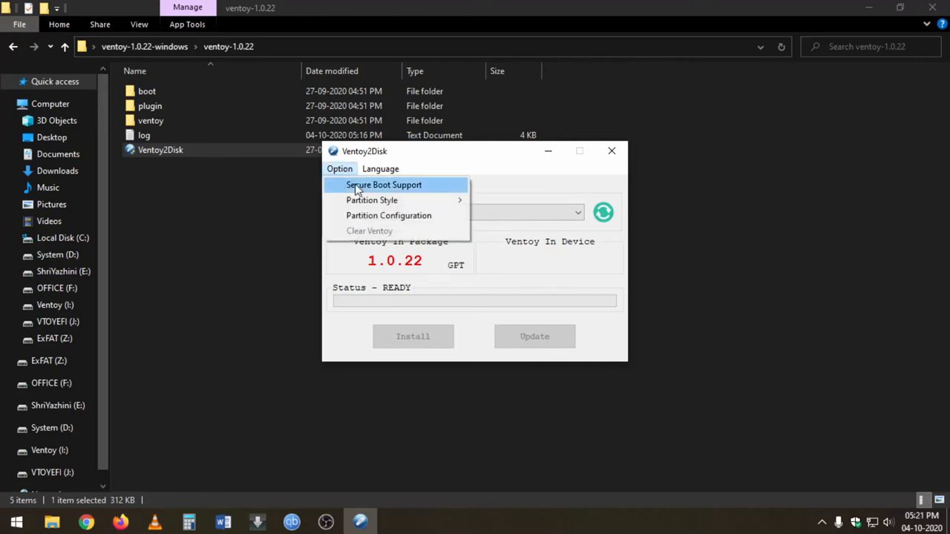
left_click(339, 169)
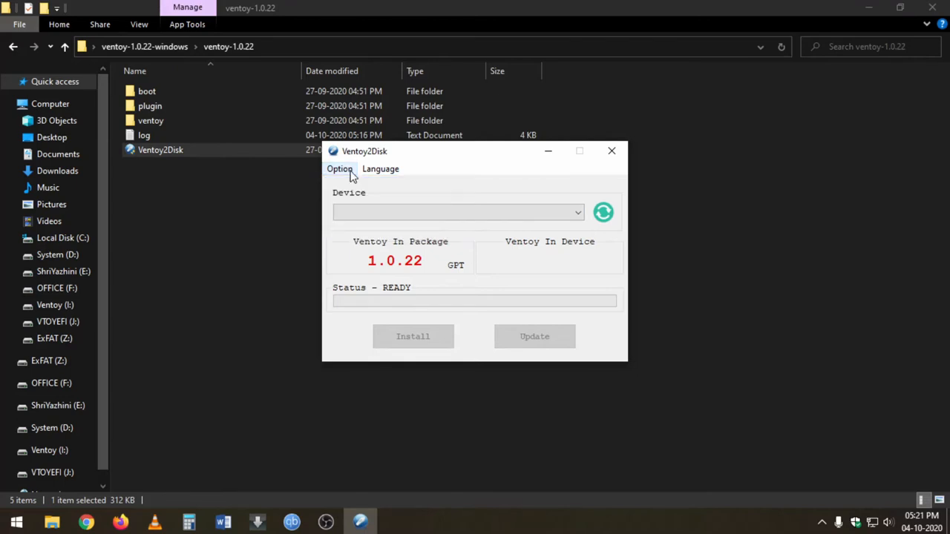
left_click(339, 169)
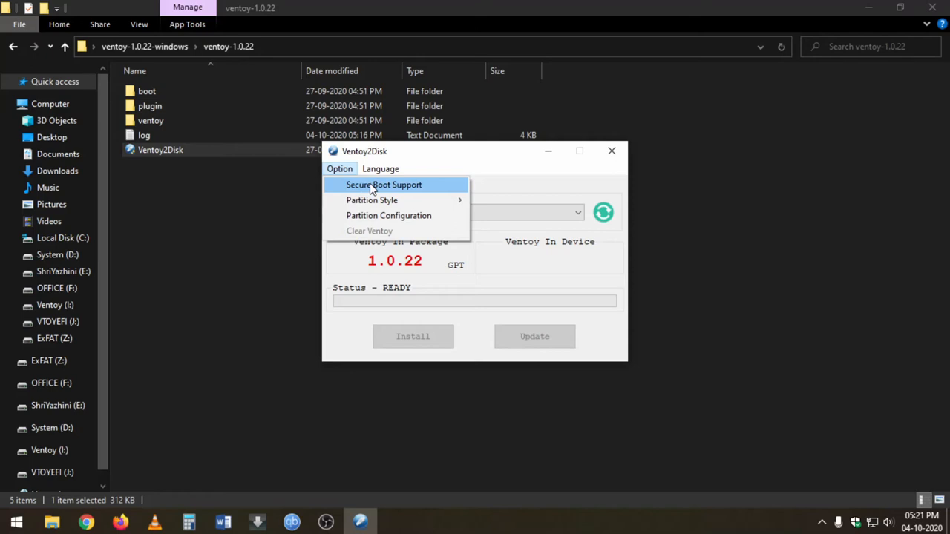
- Select the 4GB Multiple Flash Reader device and start the Ventoy update, confirming the safe upgrade
left_click(577, 214)
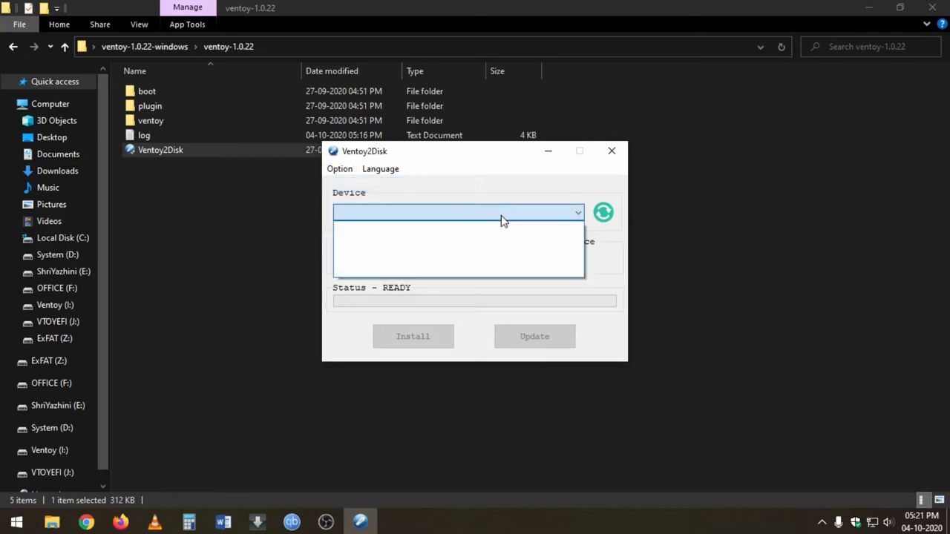
left_click(457, 214)
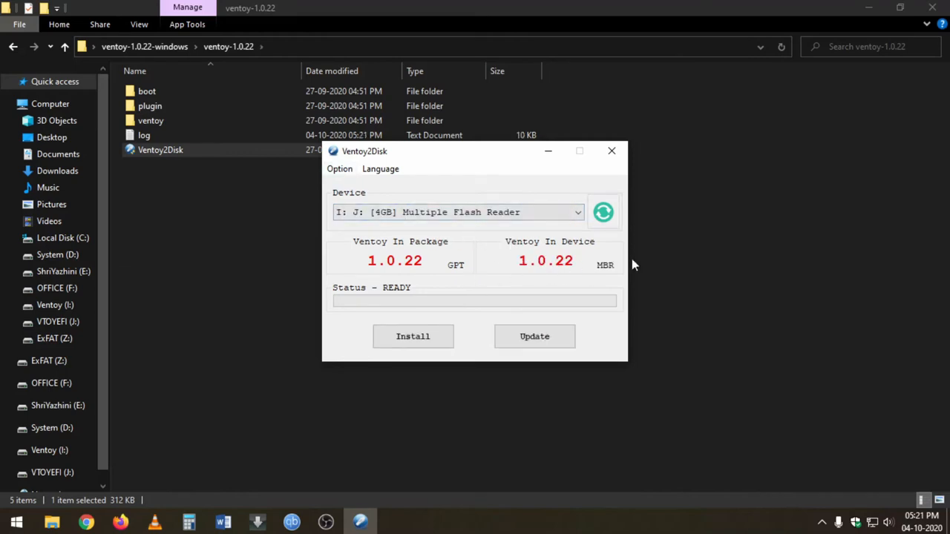
mouse_move(349, 182)
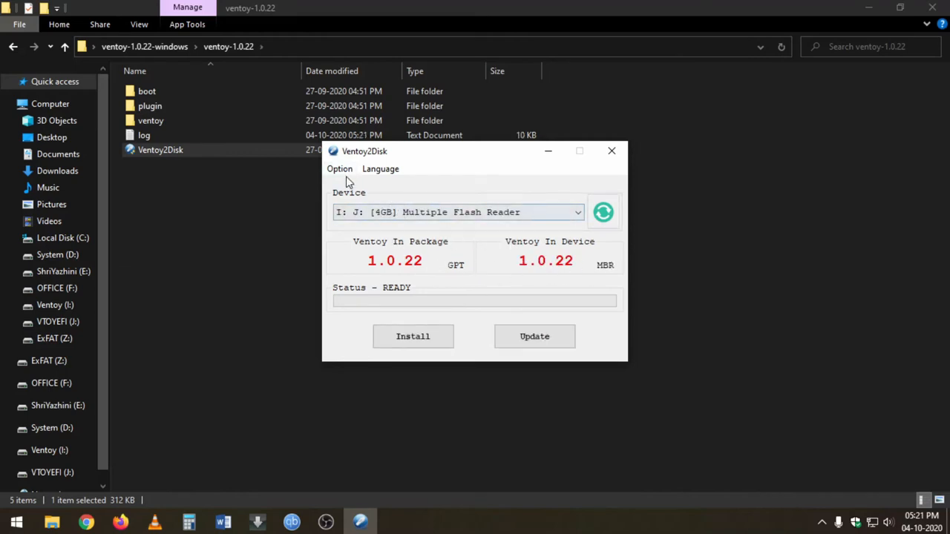
left_click(338, 170)
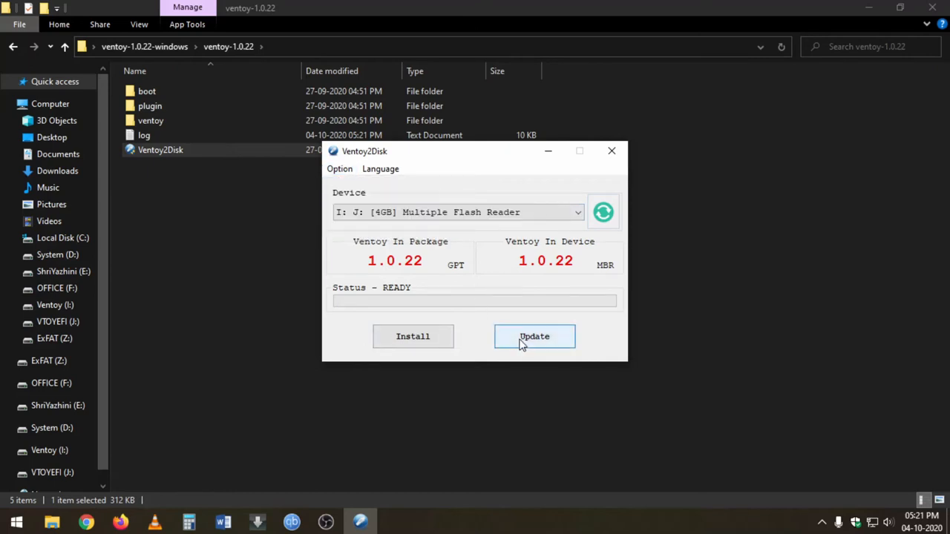
left_click(534, 335)
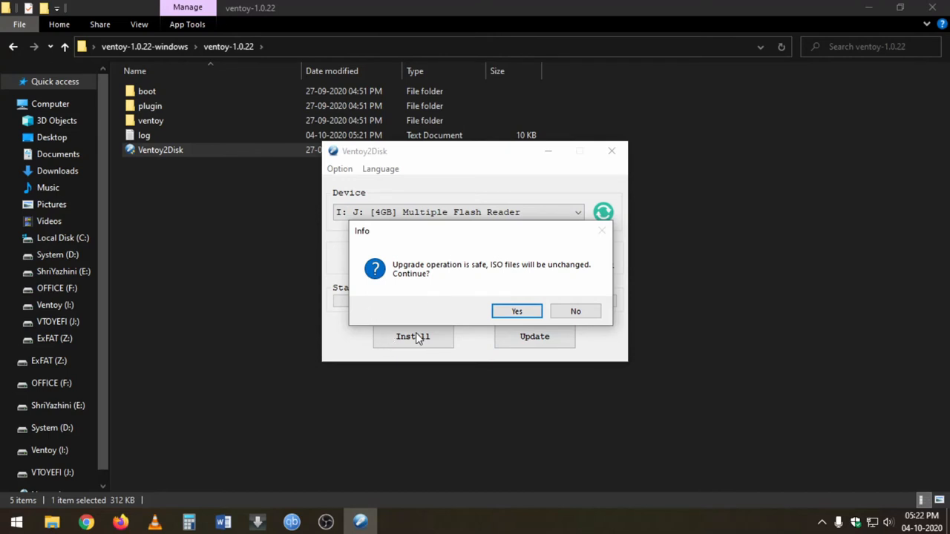
left_click(517, 311)
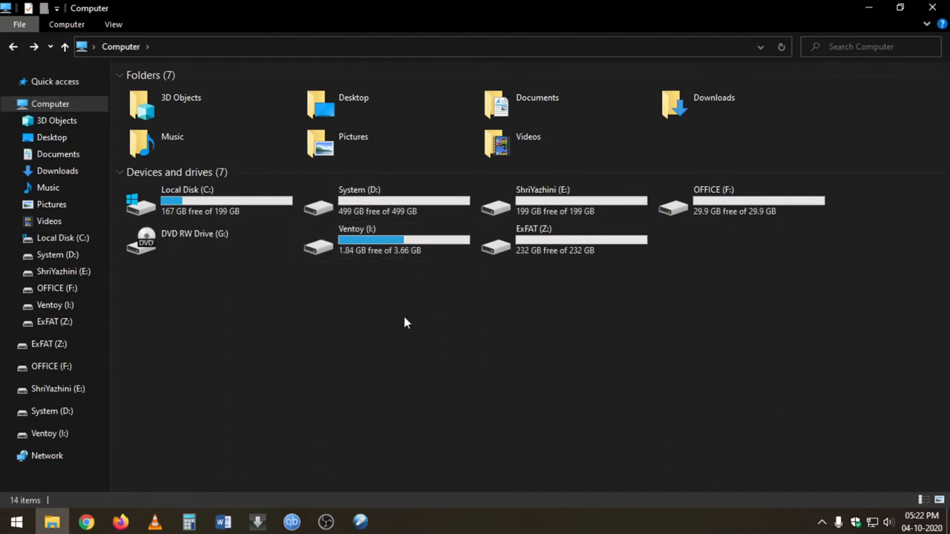
double_click(357, 237)
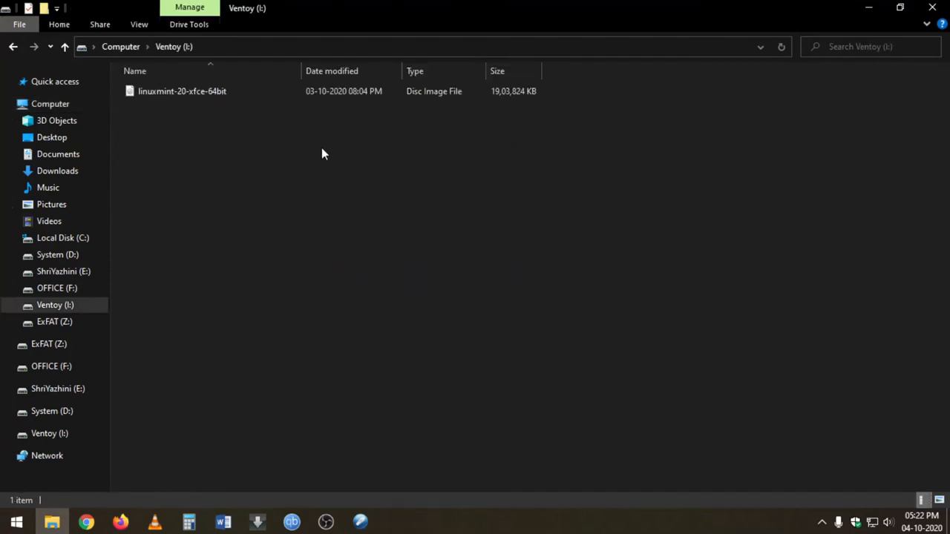
left_click(120, 46)
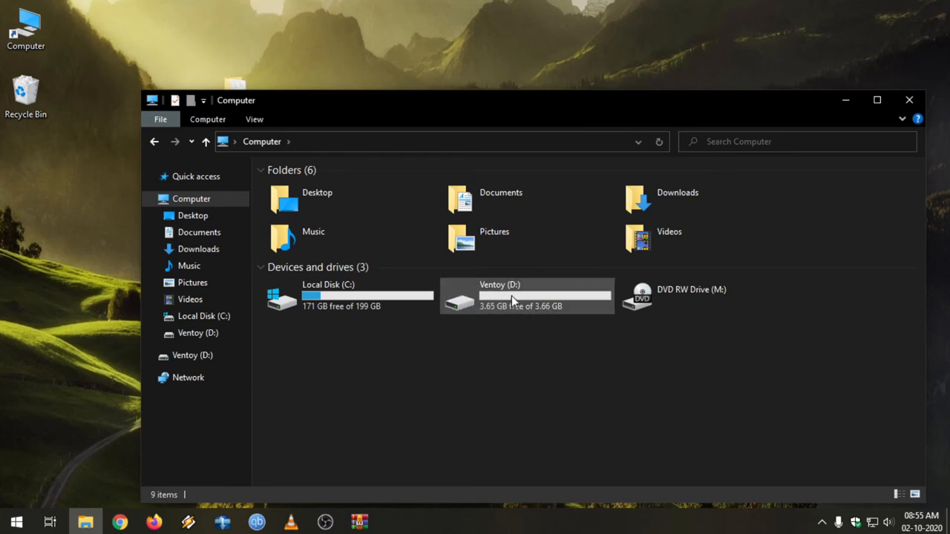
left_click(526, 296)
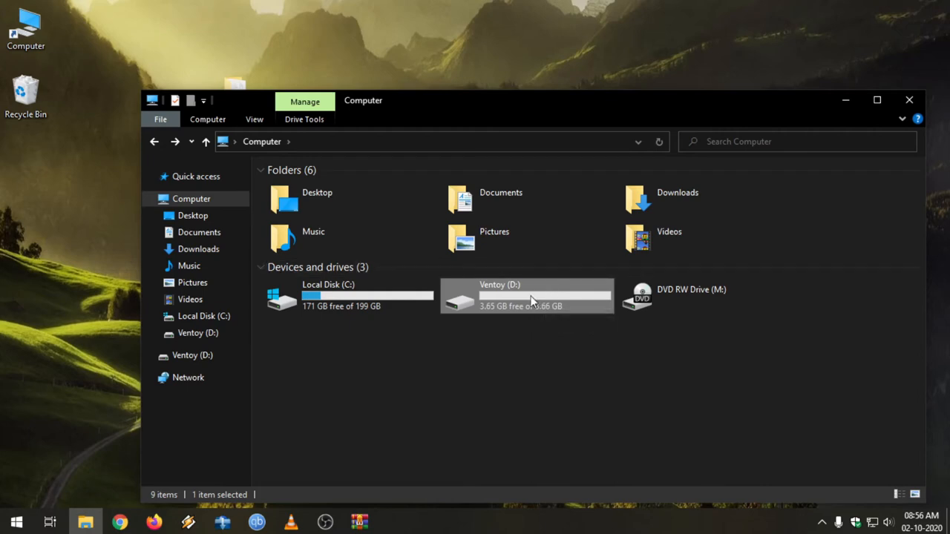
left_click(567, 347)
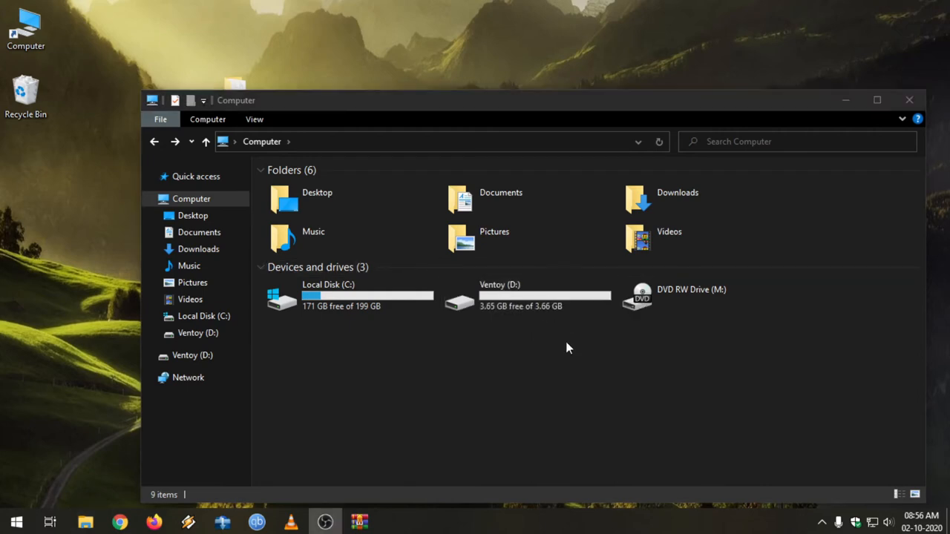
- In Disk Management, inspect Disk 3's 3.66 GB exFAT Ventoy partition and 32 MB VTOYEFI EFI partition
right_click(16, 522)
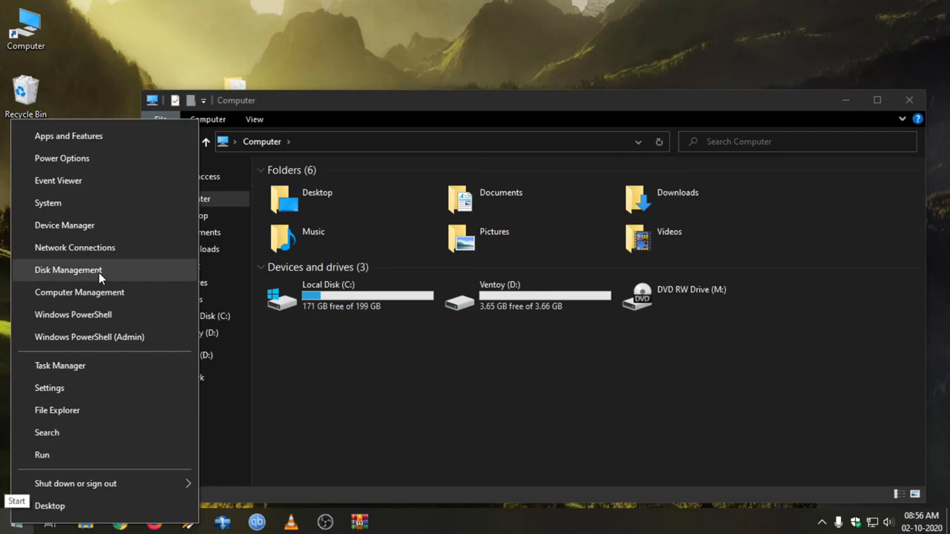
left_click(68, 270)
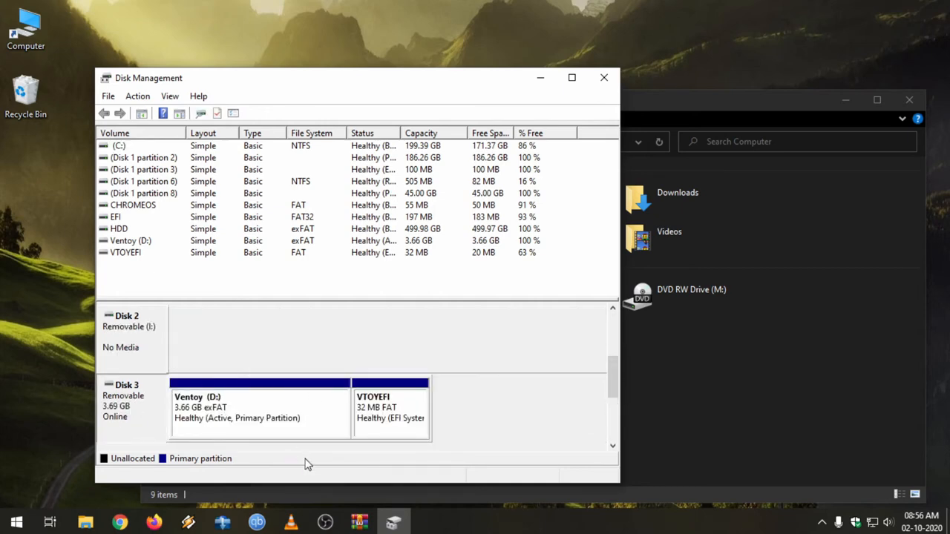
left_click(389, 403)
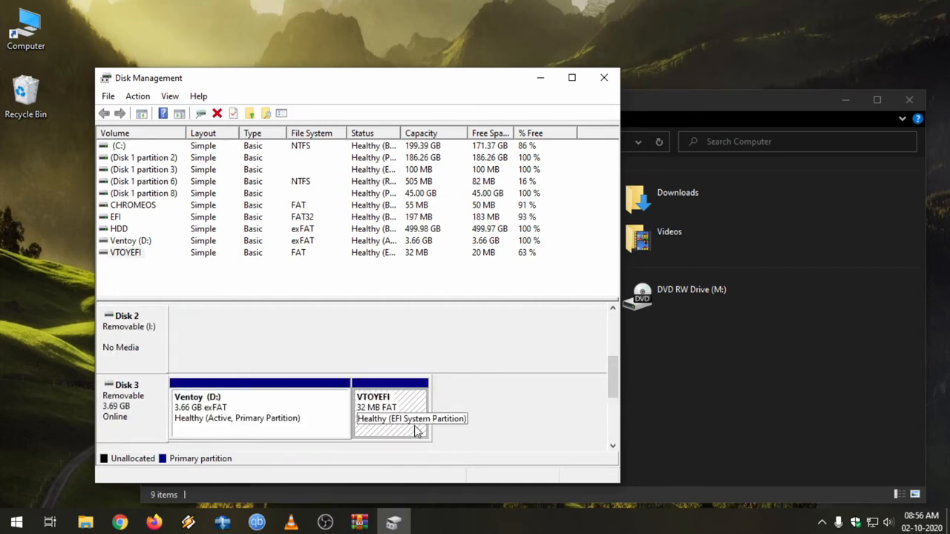
mouse_move(438, 428)
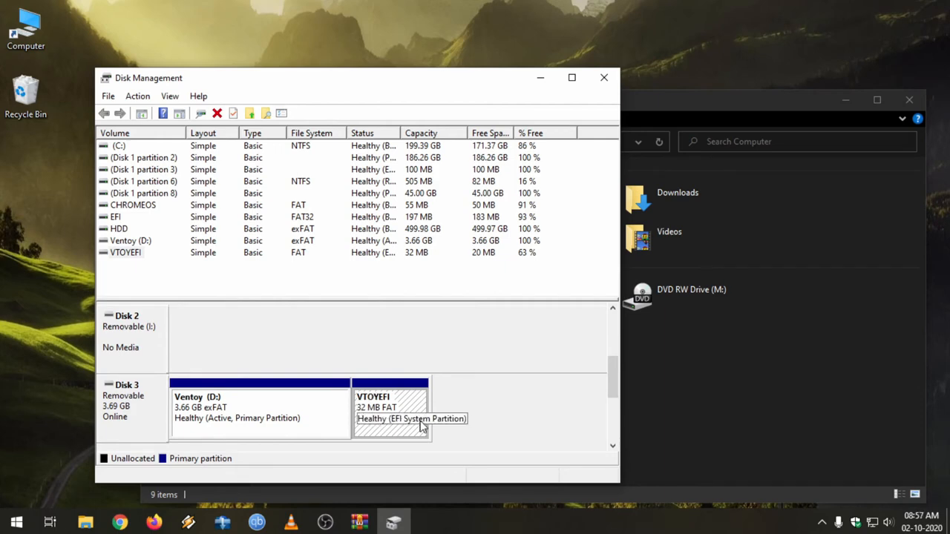
mouse_move(330, 404)
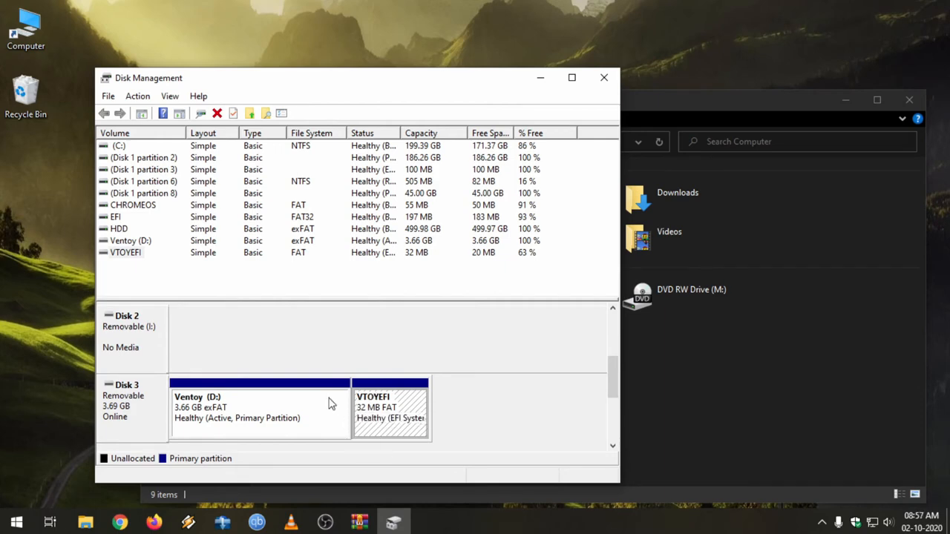
left_click(260, 404)
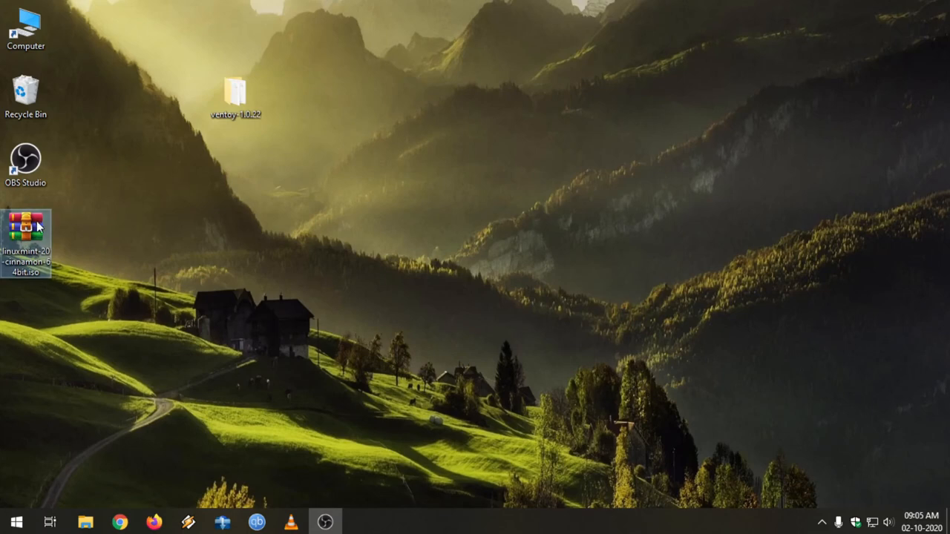
- Check the Ventoy (D:) 3.66 GB drive's usage bar in Computer, then close Explorer
left_click(27, 30)
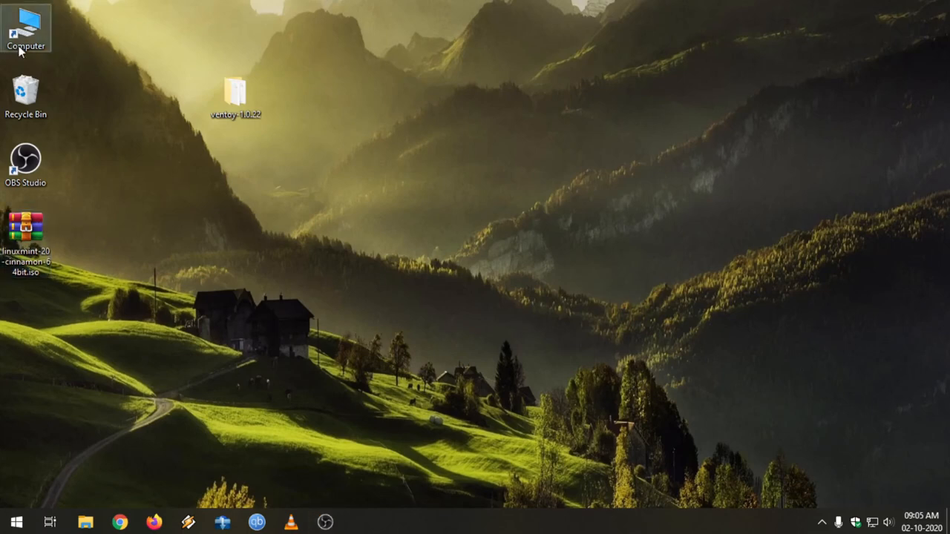
double_click(25, 27)
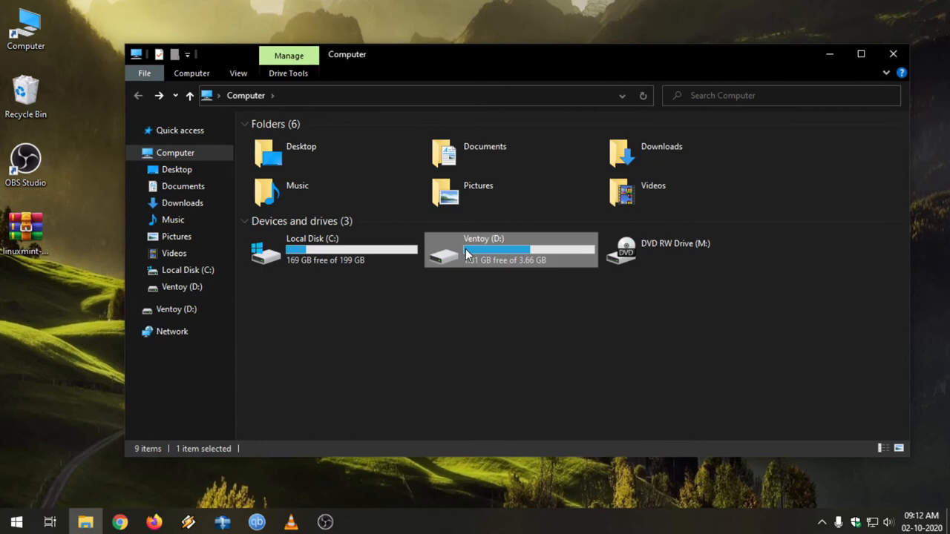
left_click(893, 53)
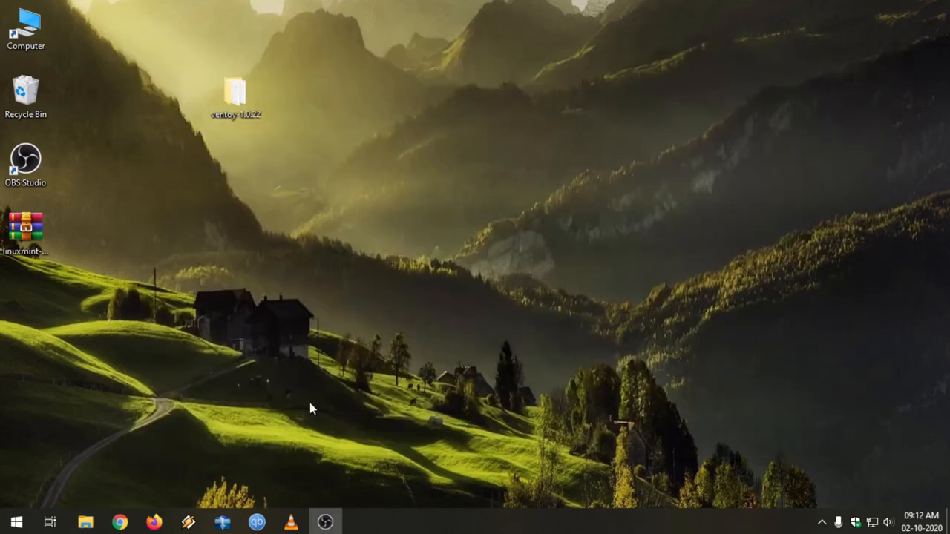
mouse_move(254, 425)
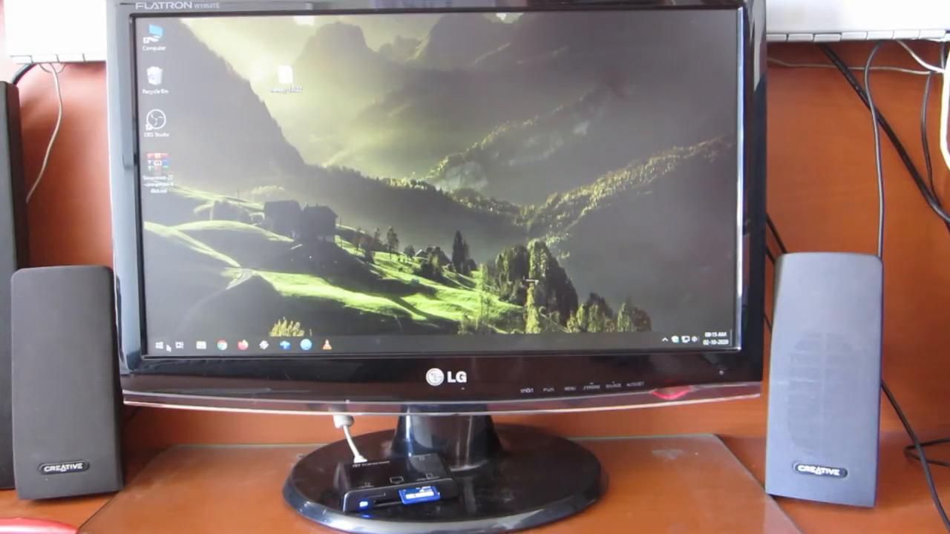
- Restart the PC from Start > Power and call up the ASRock boot menu with F11
left_click(156, 345)
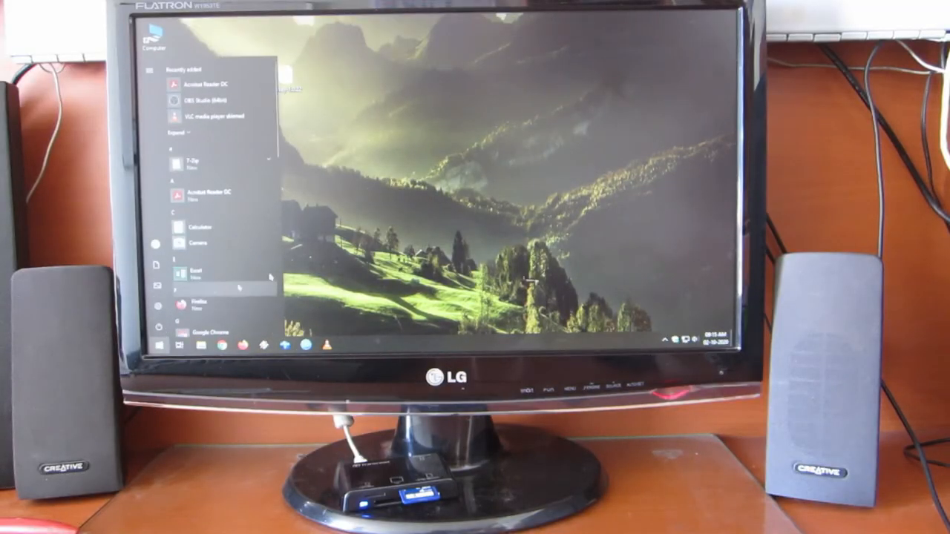
left_click(342, 467)
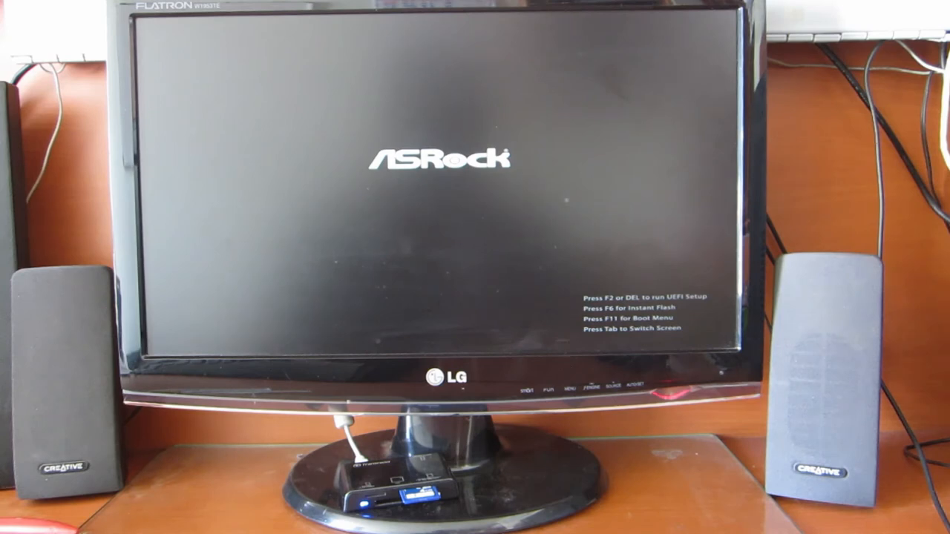
key("F11")
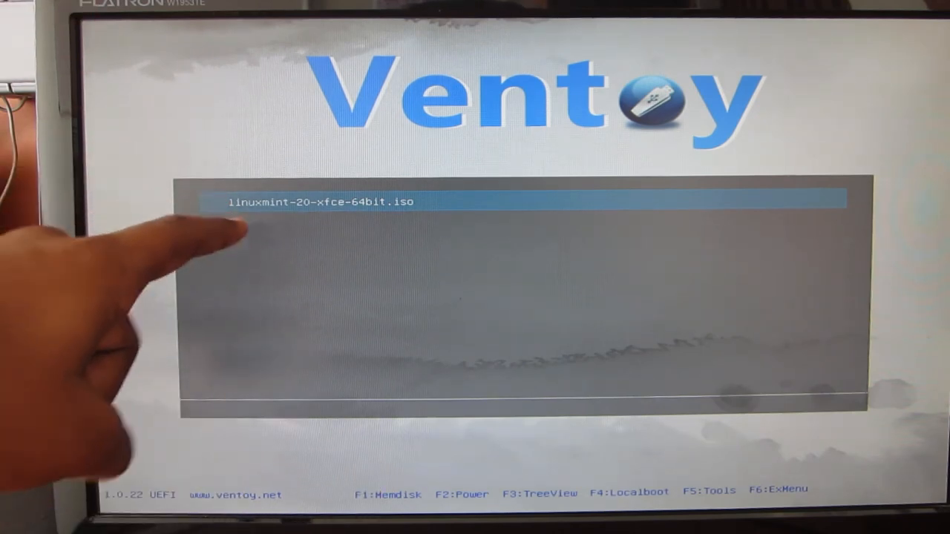
- Boot linuxmint-20-xfce-64bit.iso from the Ventoy menu
key("enter")
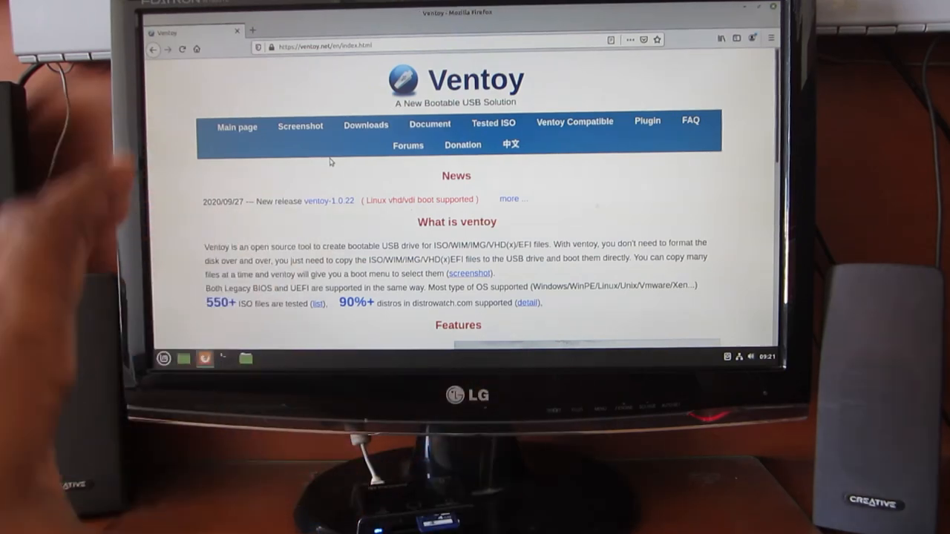
- Follow the 'more...' link beside the 1.0.22 news item to its full release notes
scroll("down", 3)
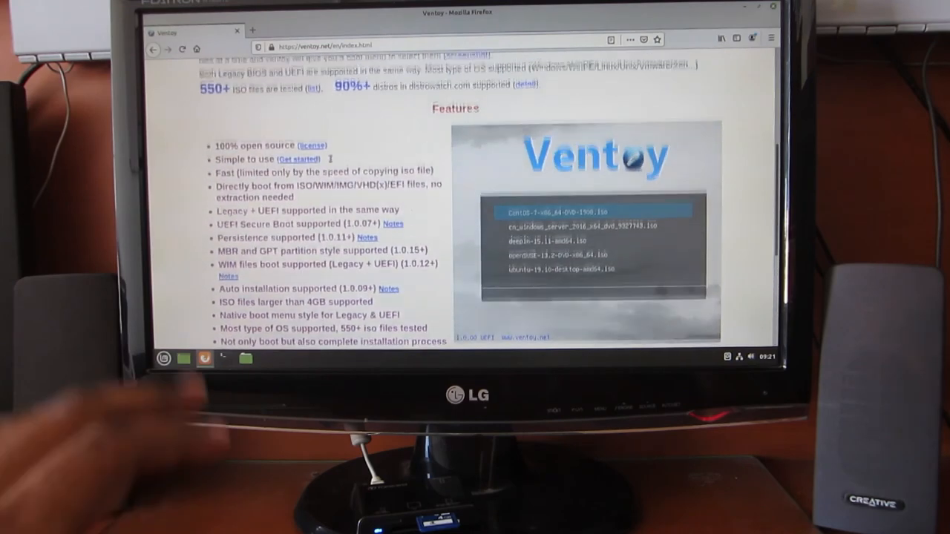
scroll("up", 3)
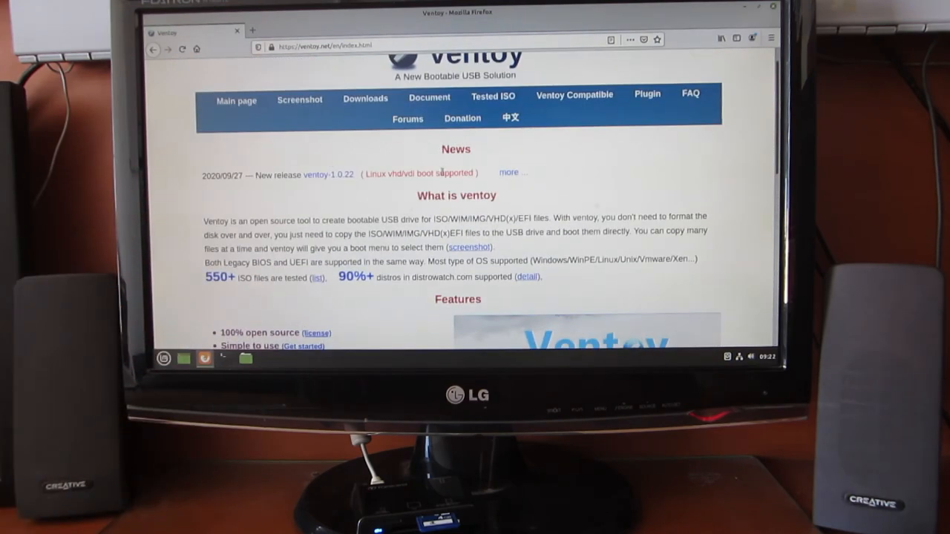
left_click(511, 172)
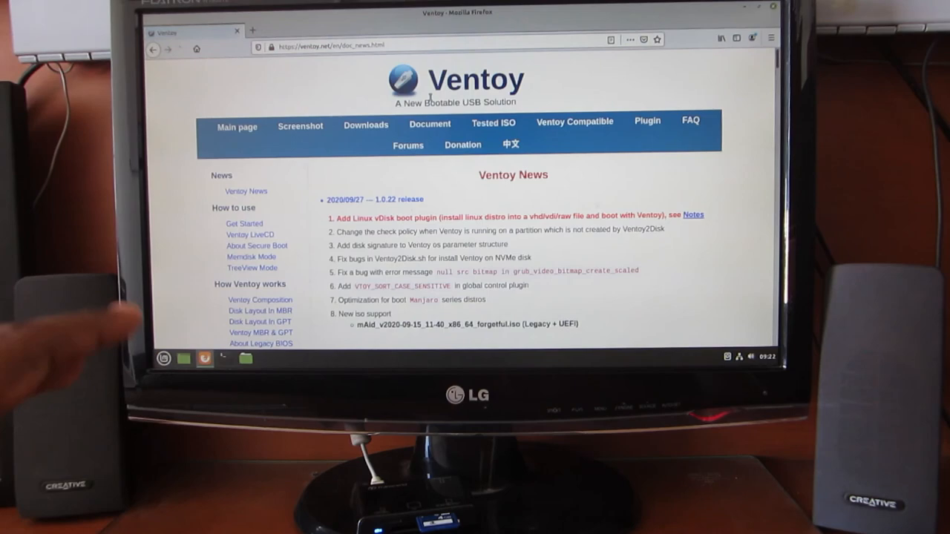
scroll("down", 3)
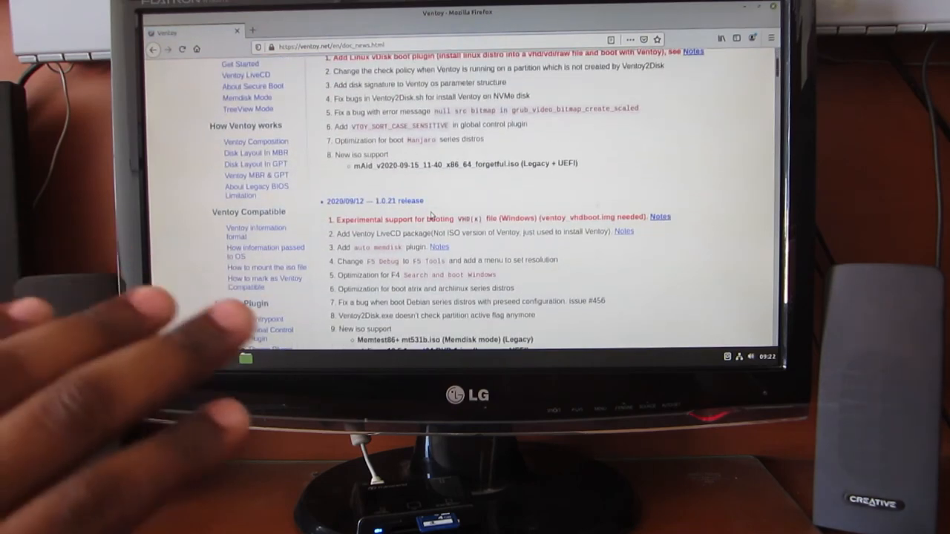